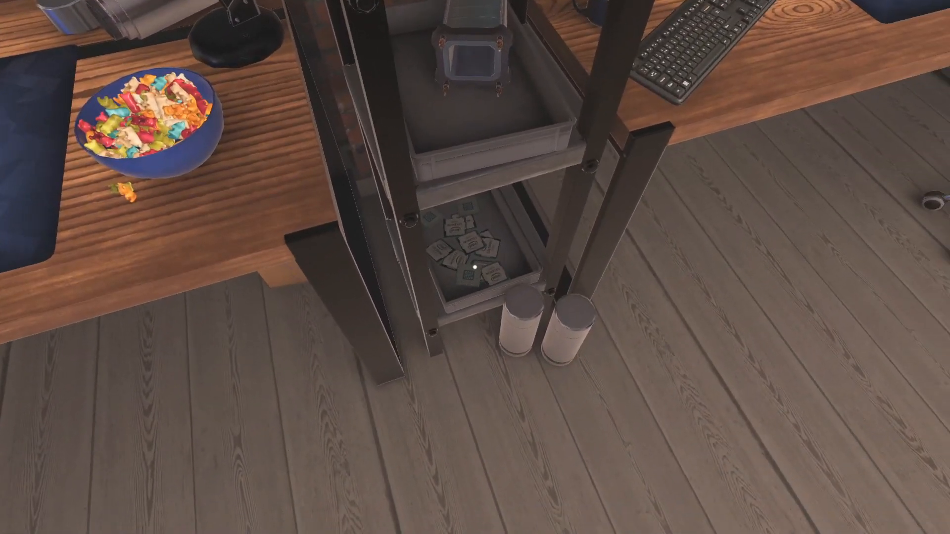
pyautogui.moveTo(471, 267)
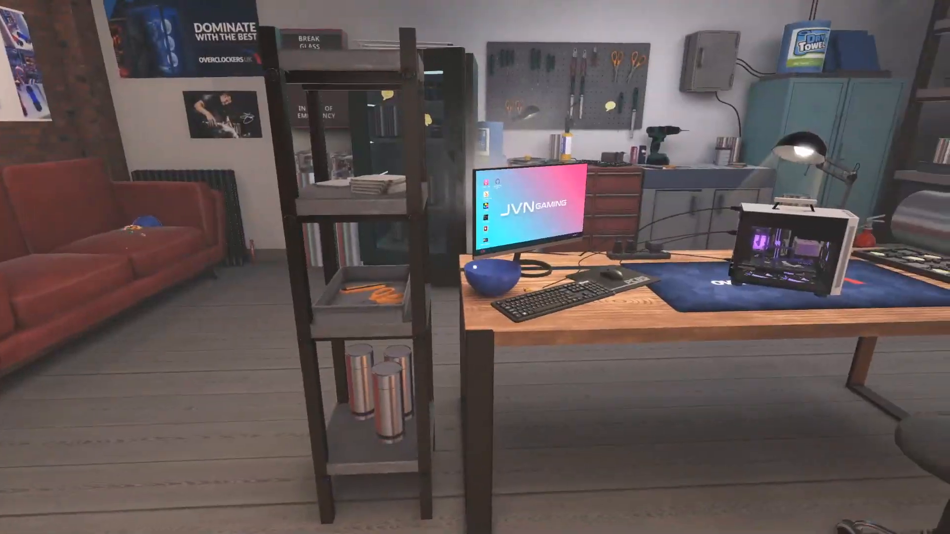
# Leave the green-cooled PC, switch to the black PC on the desk and show the inventory's cases.
pyautogui.hscroll(3)
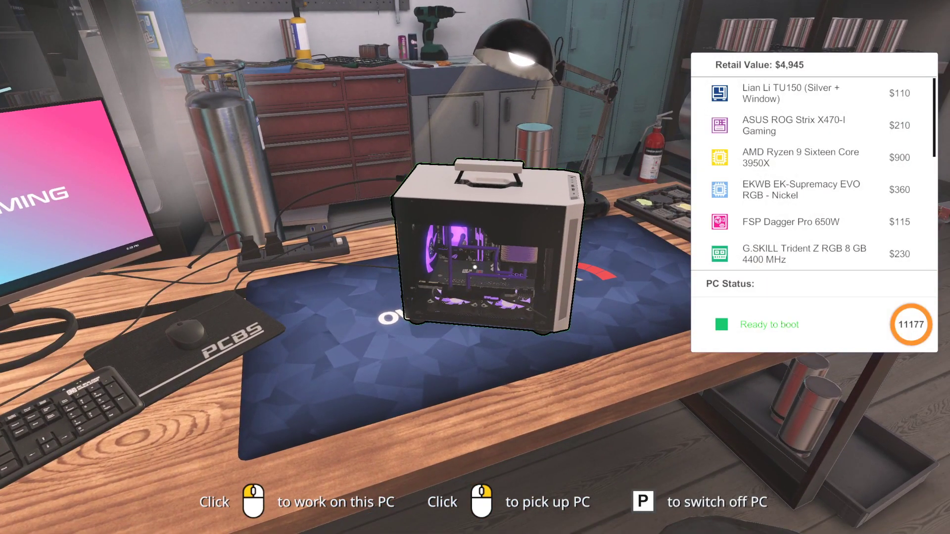
pyautogui.click(474, 257)
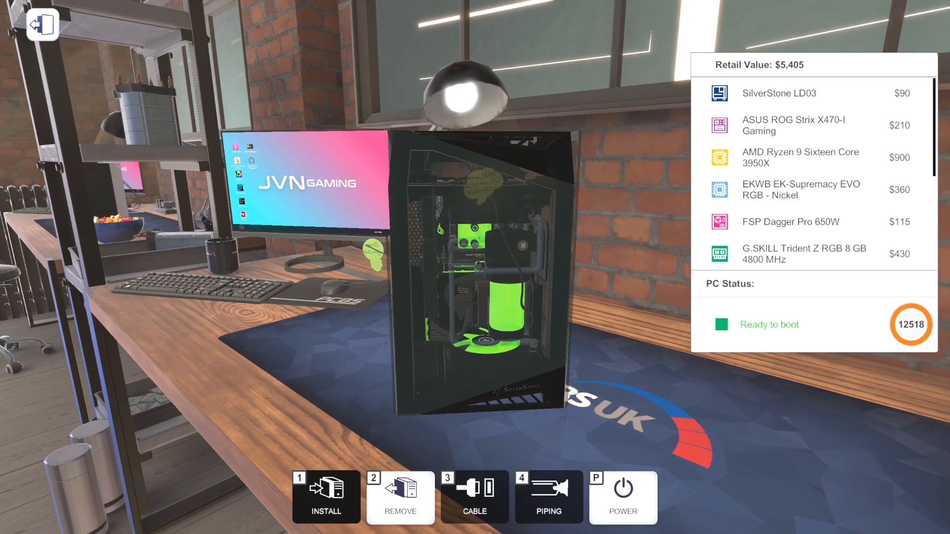
pyautogui.click(401, 499)
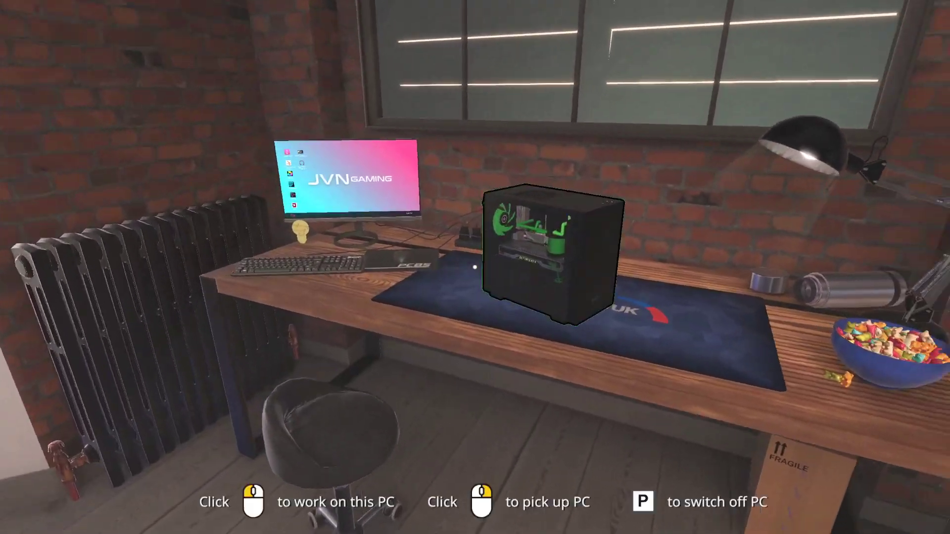
pyautogui.click(547, 253)
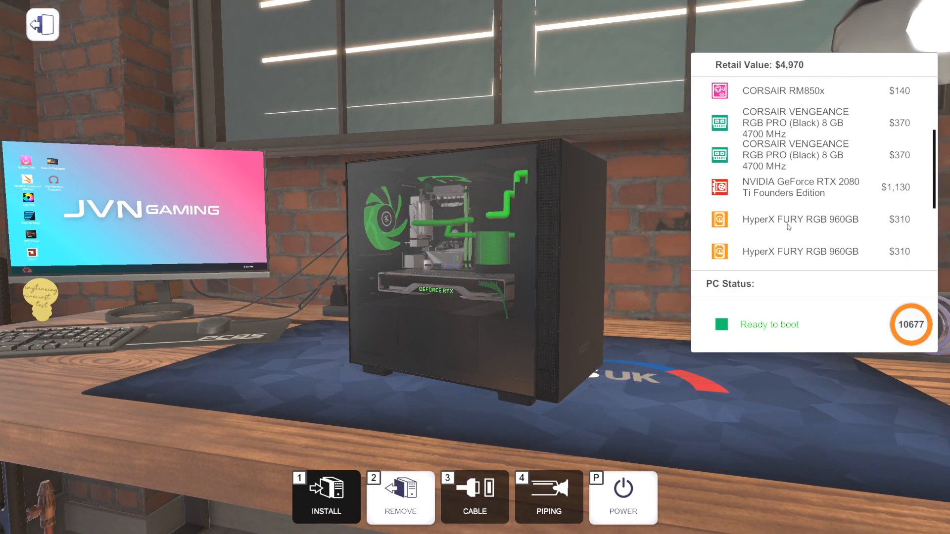
pyautogui.scroll(-3)
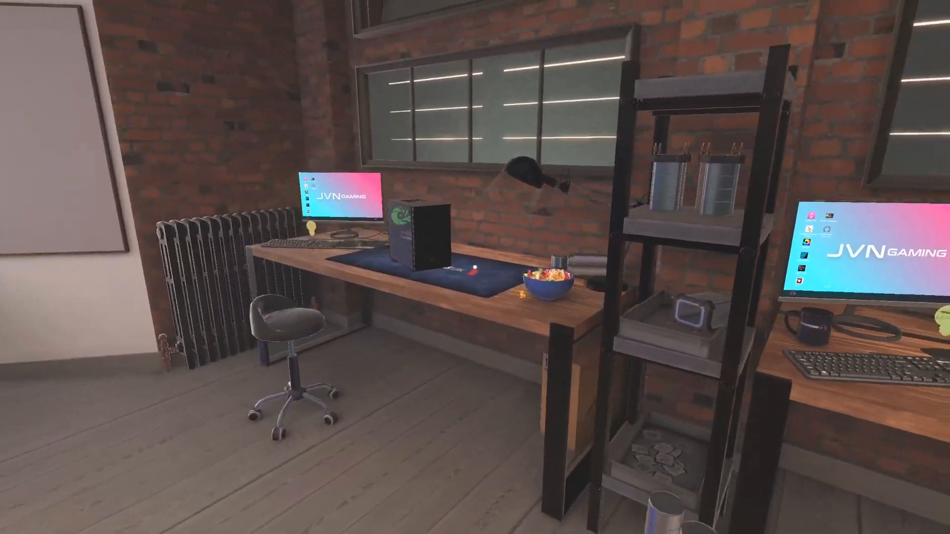
pyautogui.hscroll(3)
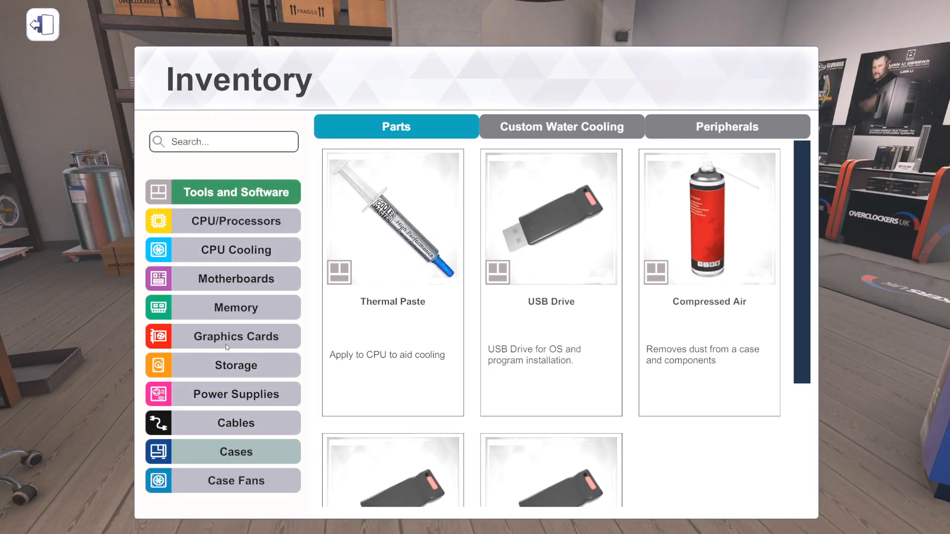
pyautogui.click(222, 451)
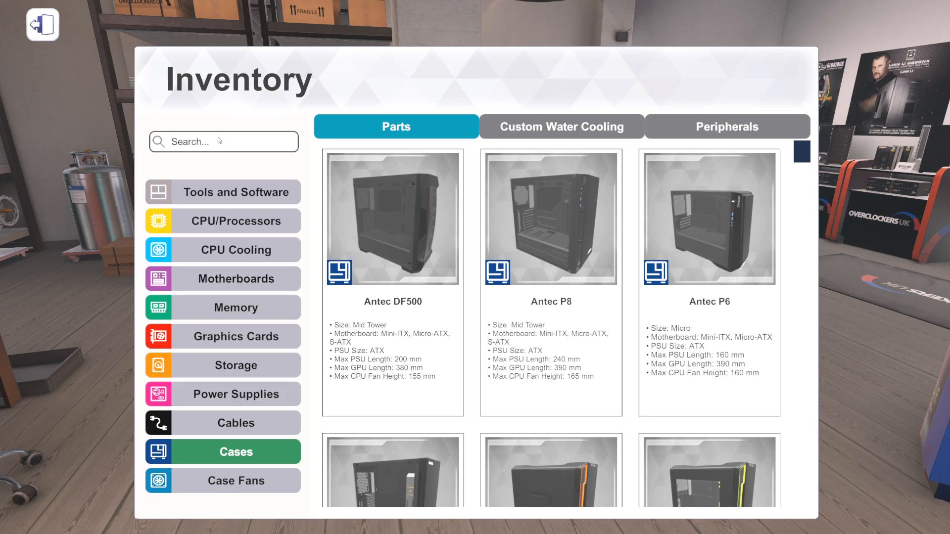
# Search the cases for 'ophion' and then 'rvz', clearing the search after each.
pyautogui.write('o')
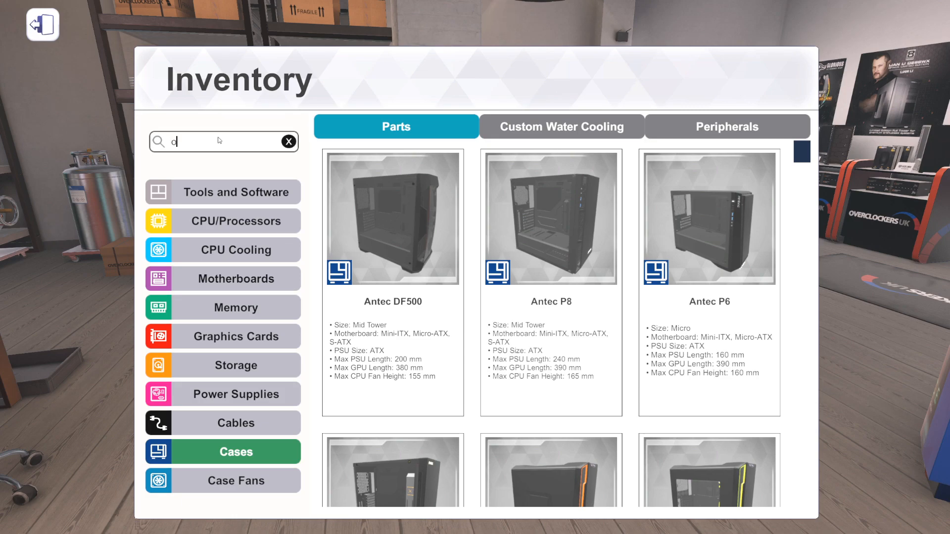
pyautogui.write('phion')
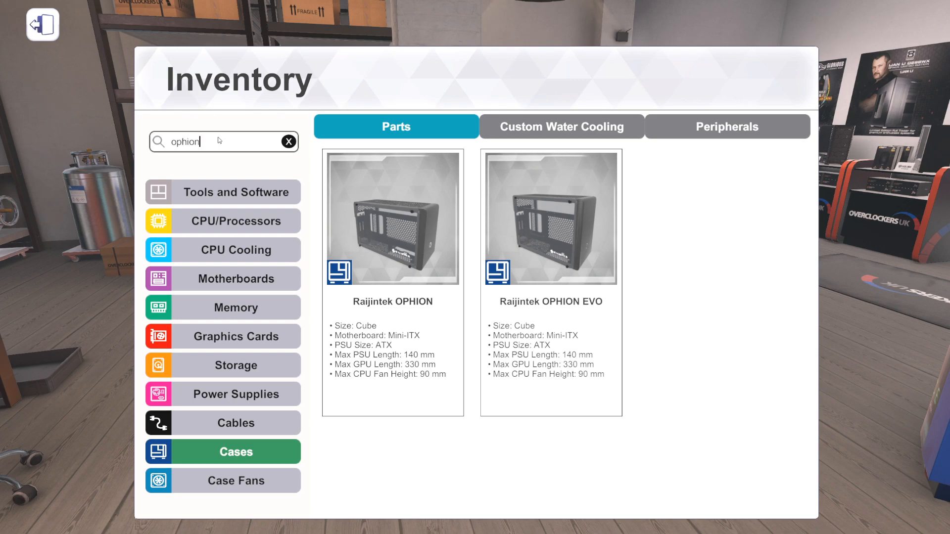
pyautogui.press('Backspace')
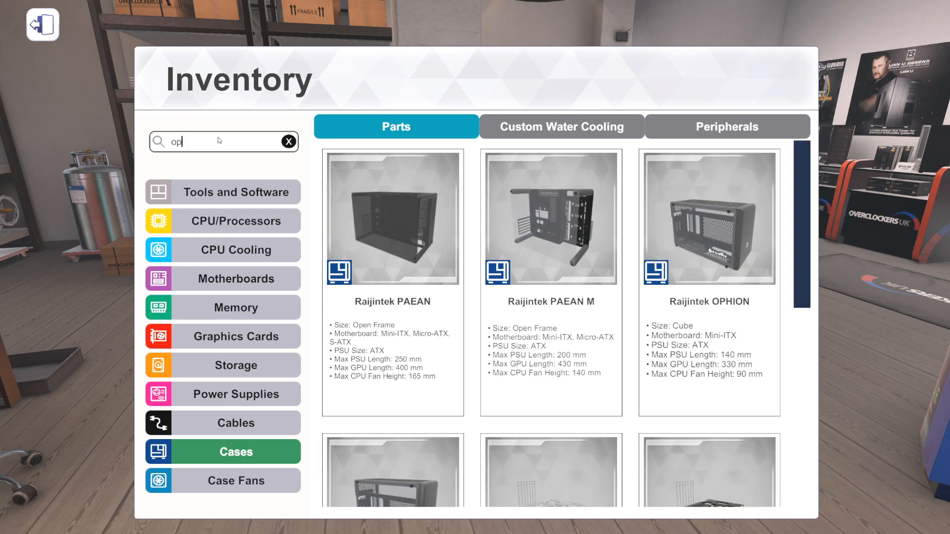
pyautogui.click(289, 142)
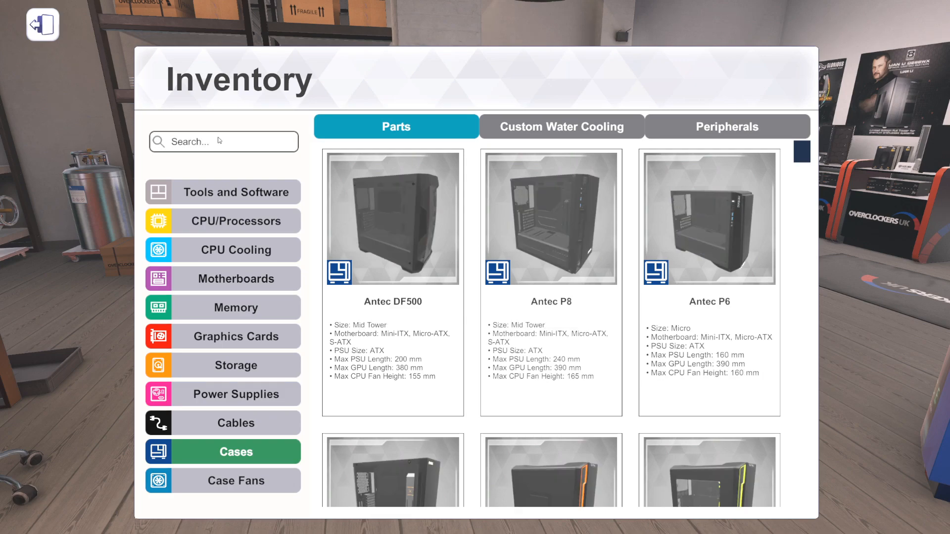
pyautogui.write('rvz')
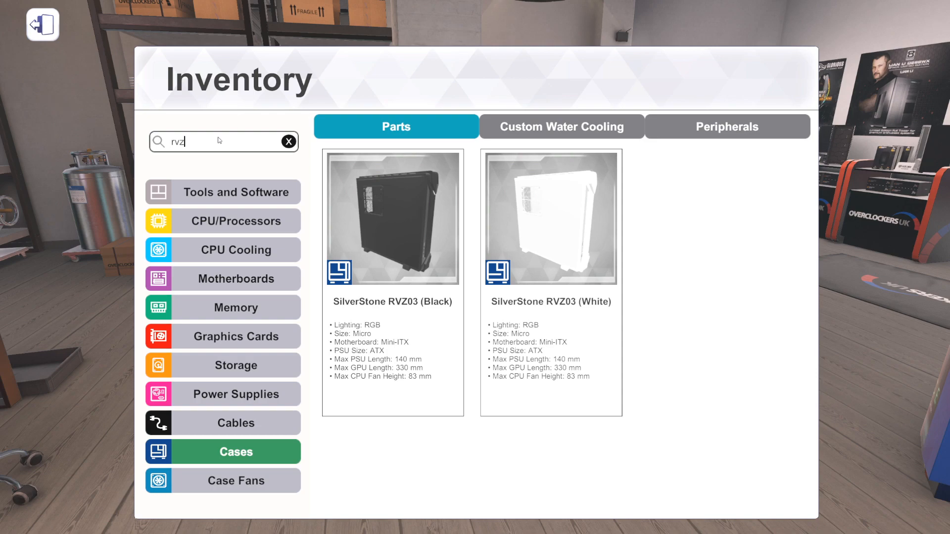
pyautogui.press('Backspace')
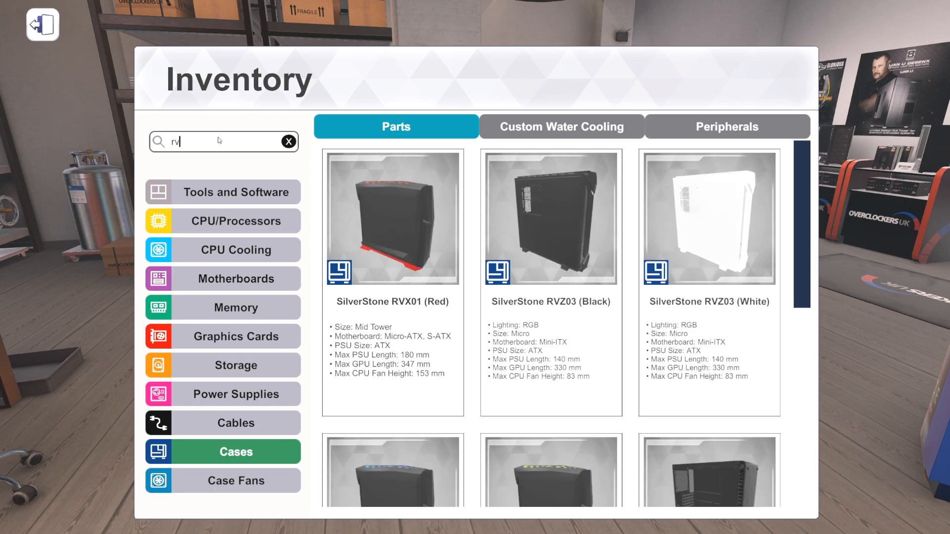
pyautogui.click(289, 141)
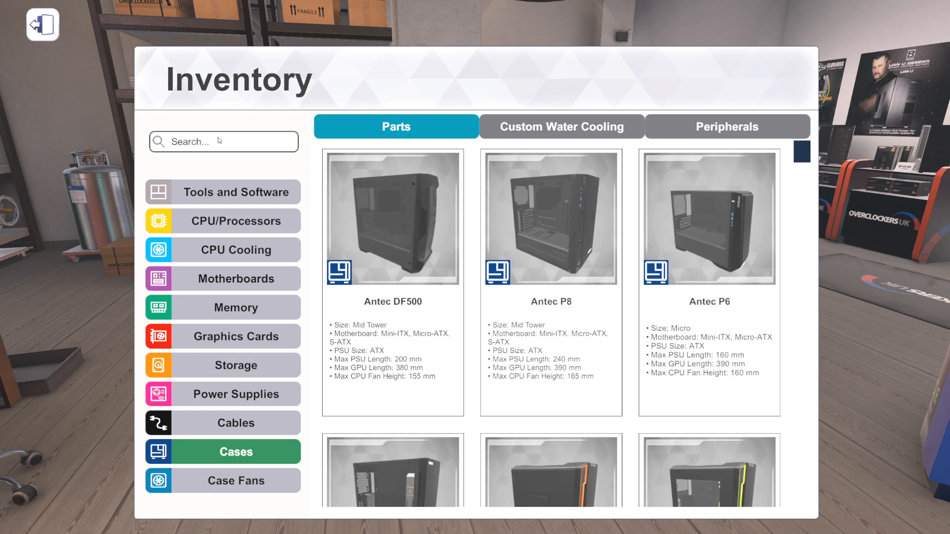
# Search the cases for 'metis', browse the METIS variants and clear the search.
pyautogui.write('metis')
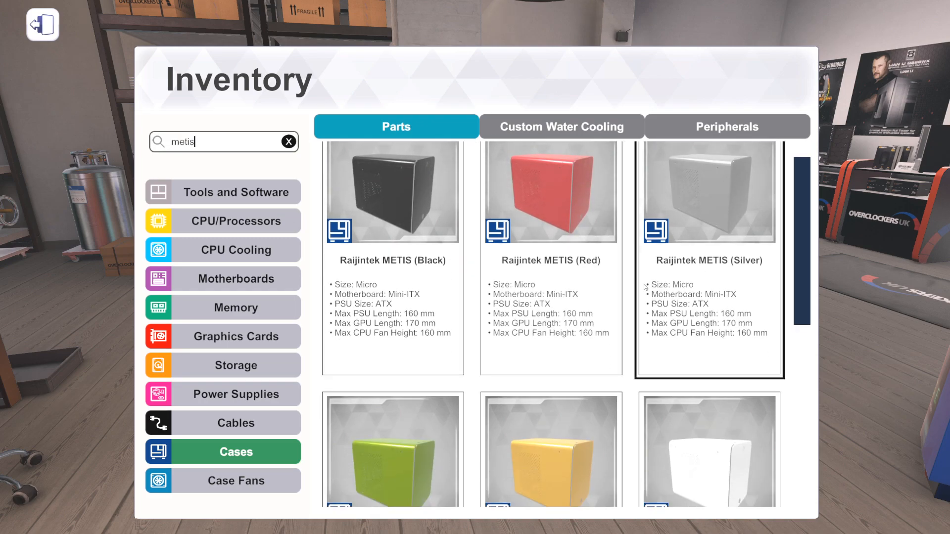
pyautogui.scroll(-3)
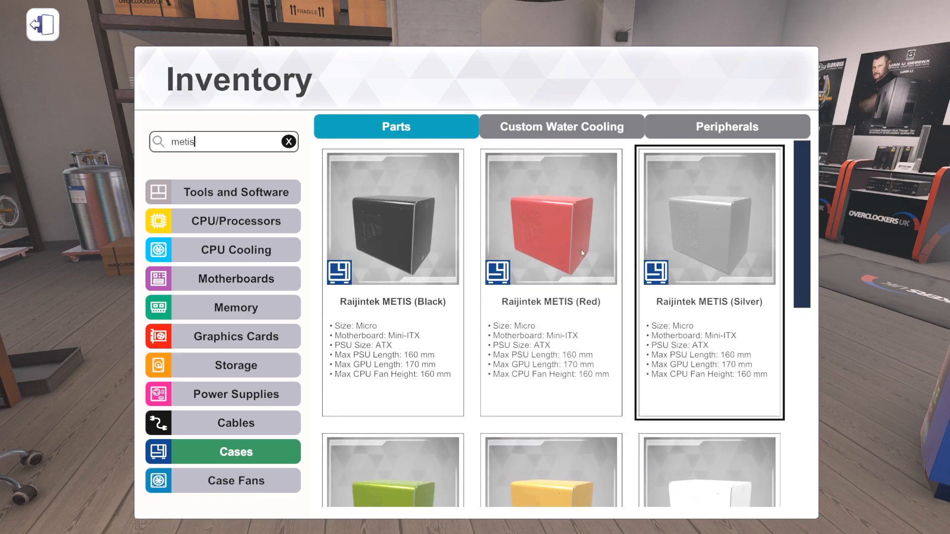
pyautogui.scroll(-3)
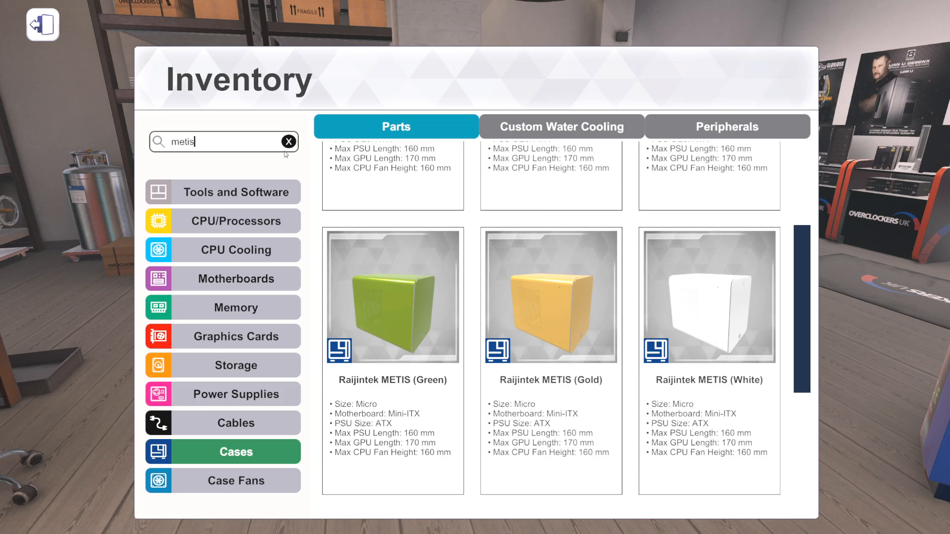
pyautogui.click(289, 142)
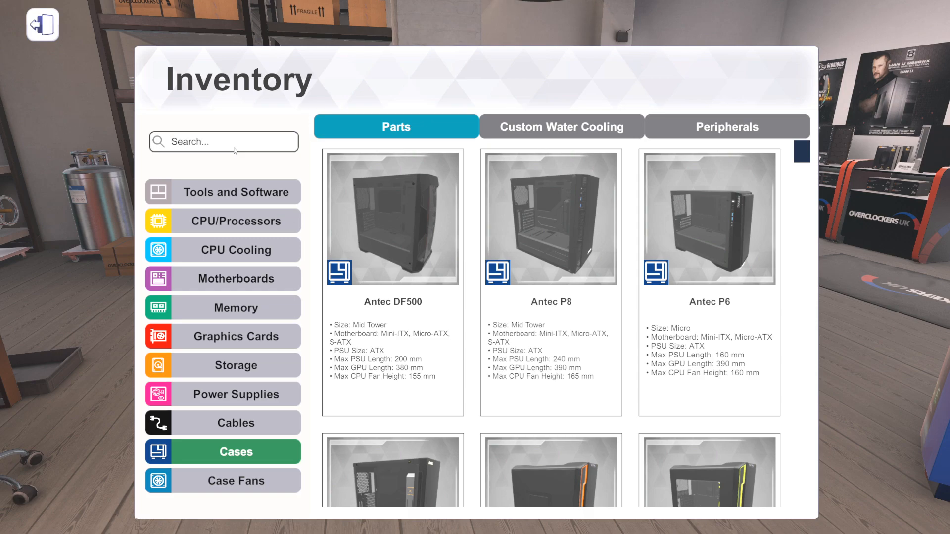
pyautogui.write('380')
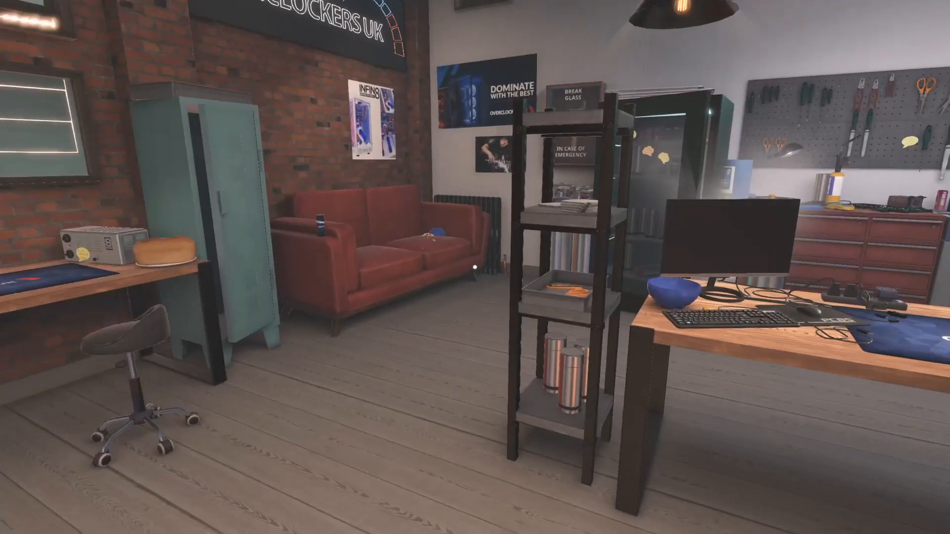
pyautogui.hscroll(-3)
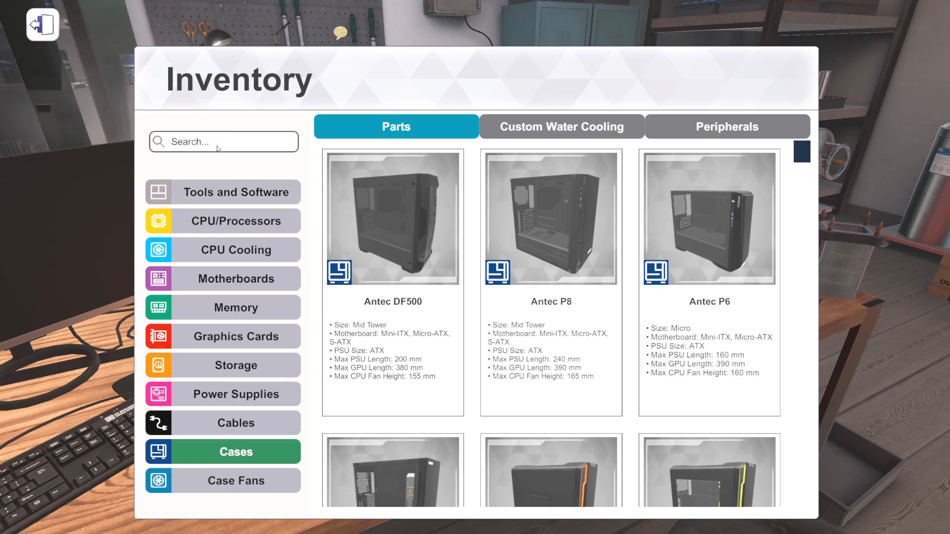
# Search cases for 'rvz' then 'node', and start working on the empty black case.
pyautogui.write('rvz')
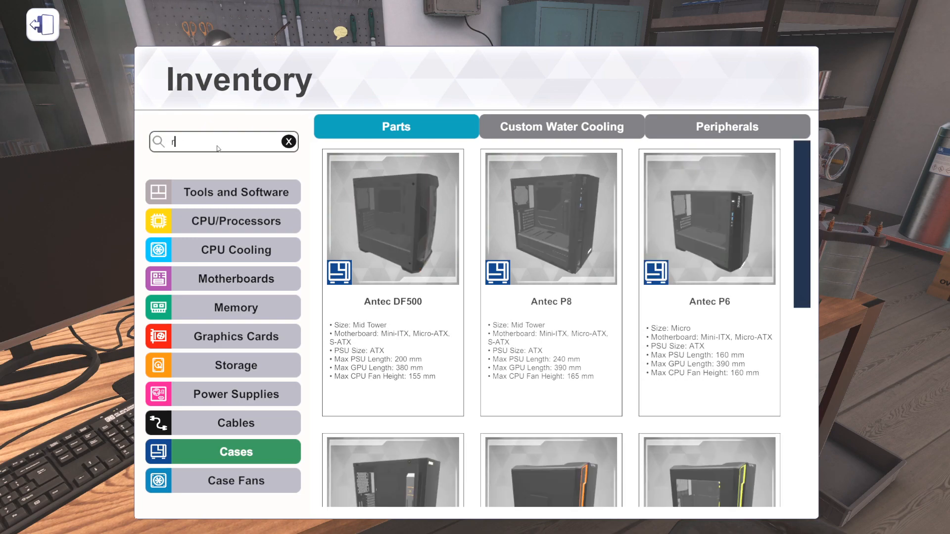
pyautogui.click(289, 142)
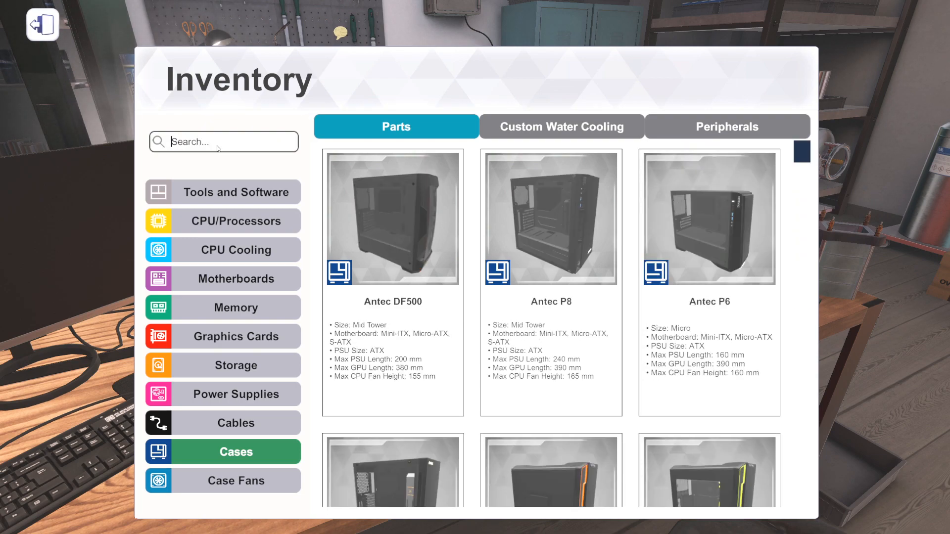
pyautogui.write('node')
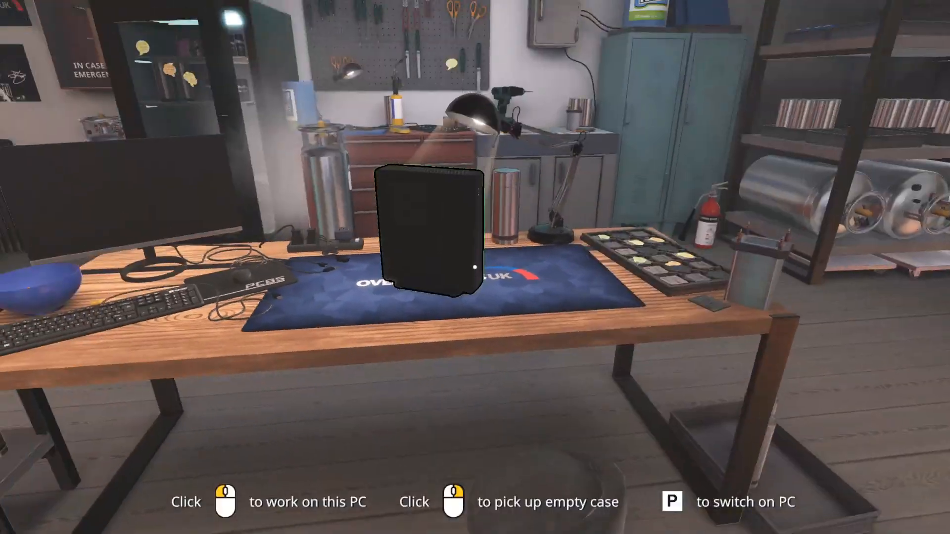
pyautogui.click(424, 230)
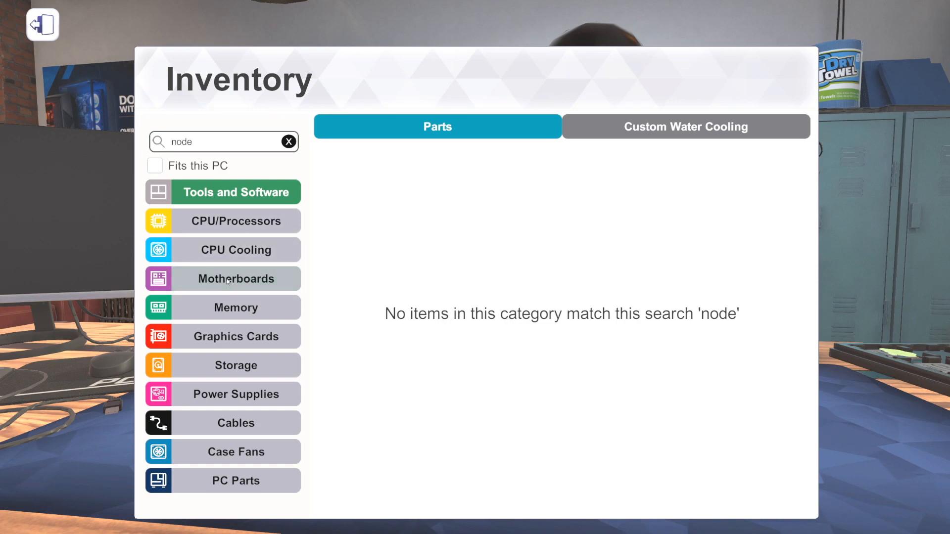
# Show only motherboards that fit this PC and browse to the GIGABYTE X570I AORUS PRO WIFI.
pyautogui.click(289, 141)
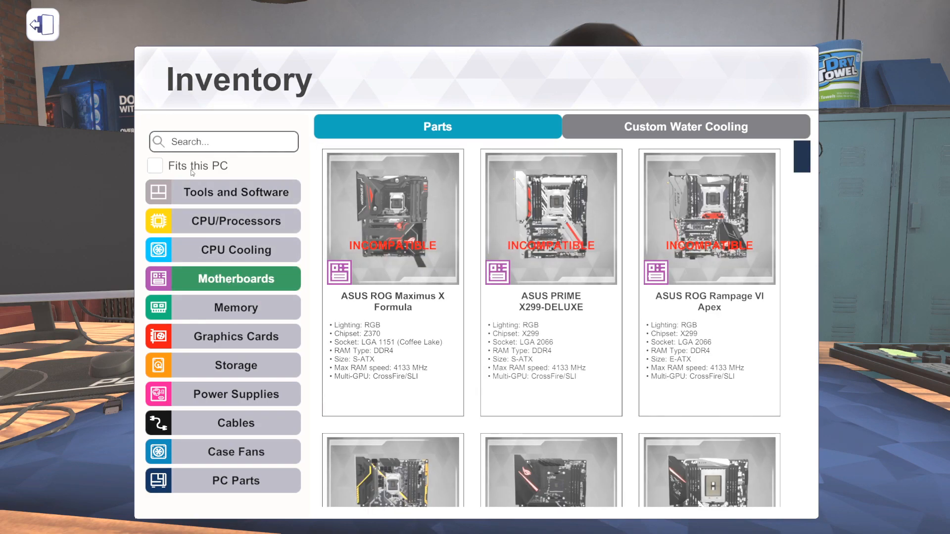
pyautogui.click(155, 166)
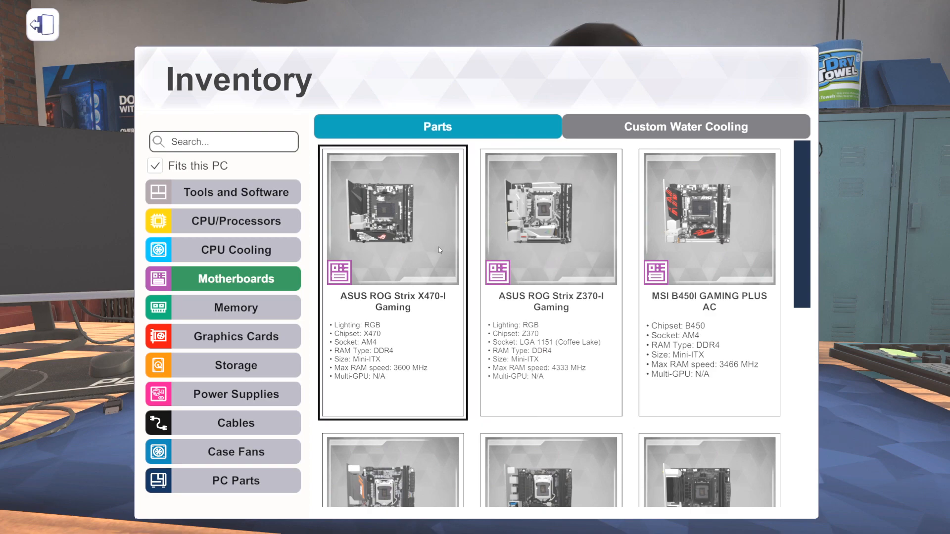
pyautogui.scroll(-3)
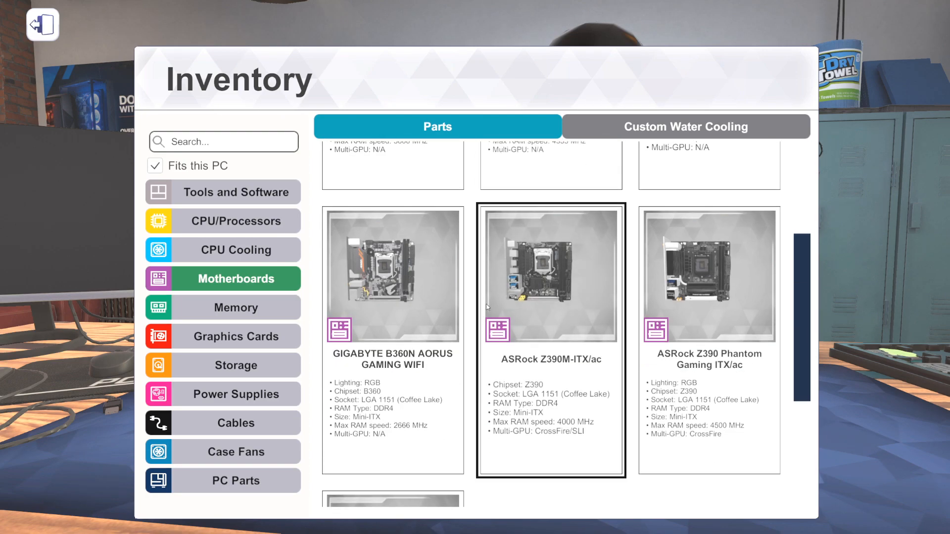
pyautogui.scroll(-3)
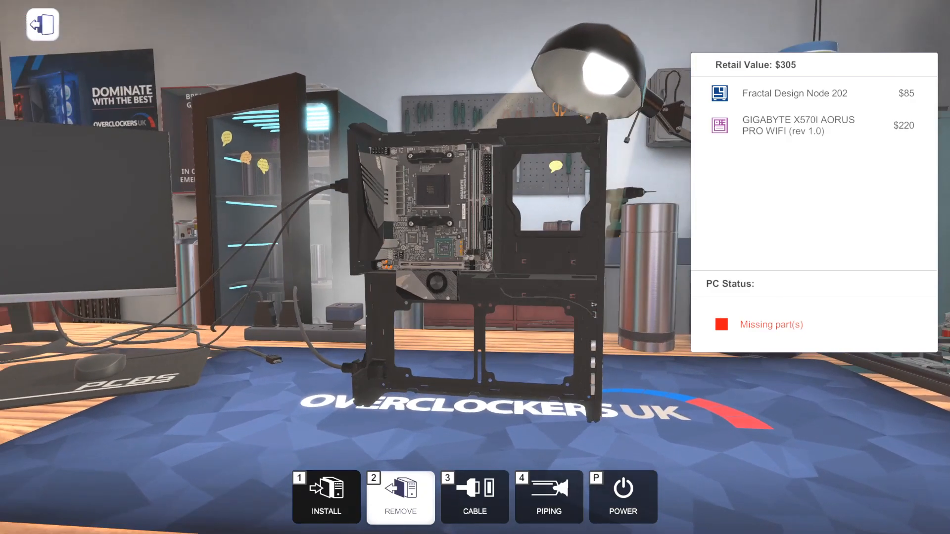
pyautogui.moveTo(449, 220)
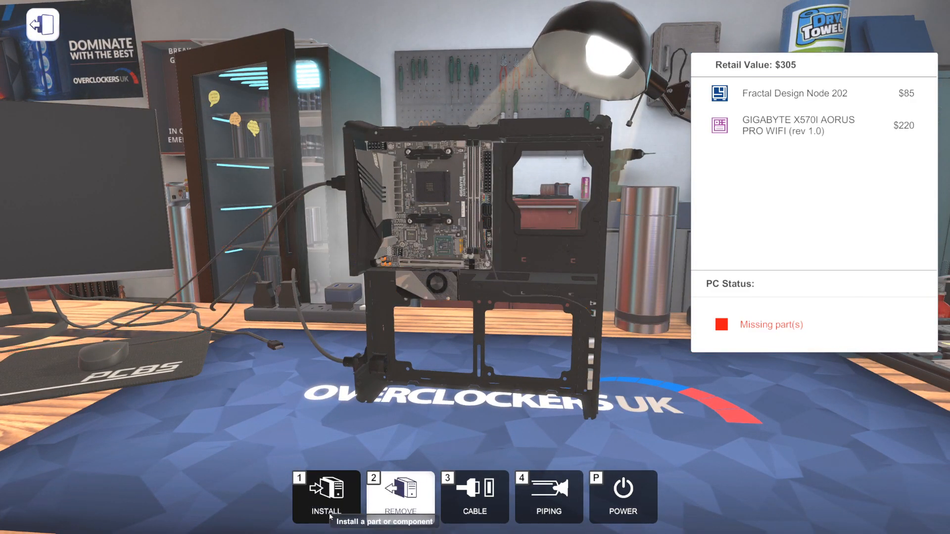
# Search the processors for '3950' to find the Ryzen 9 3950X.
pyautogui.click(325, 499)
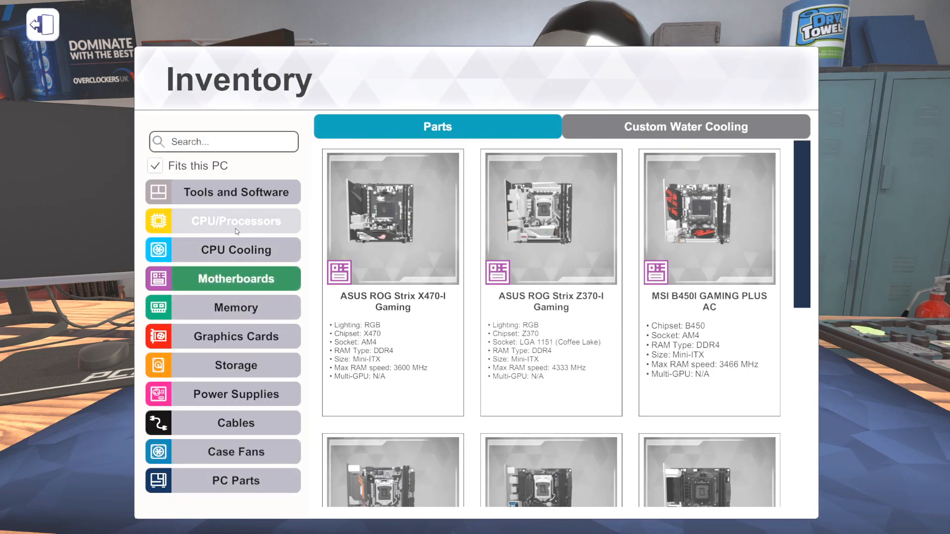
pyautogui.click(235, 220)
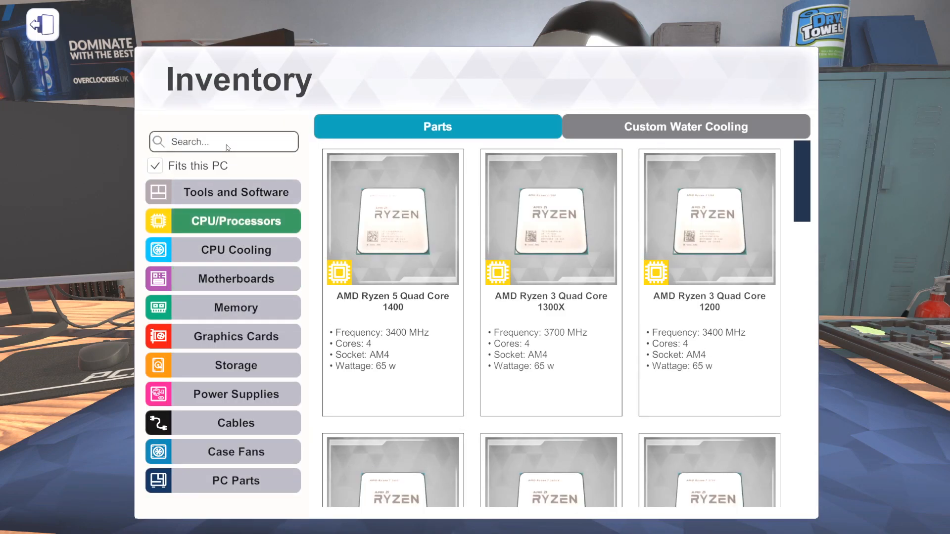
pyautogui.write('3950')
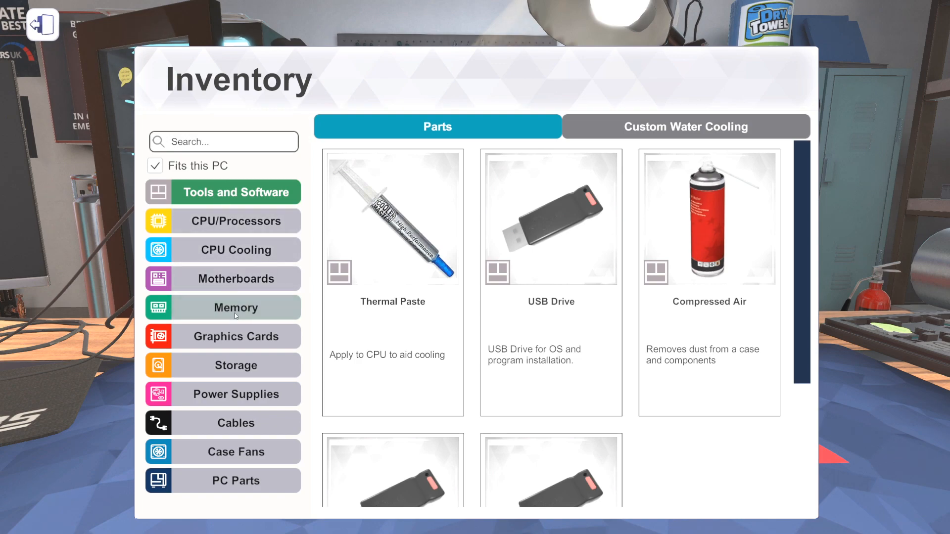
# Filter memory to 'royal' and browse the Trident Z Royal 16 GB 3200 MHz sticks.
pyautogui.click(236, 307)
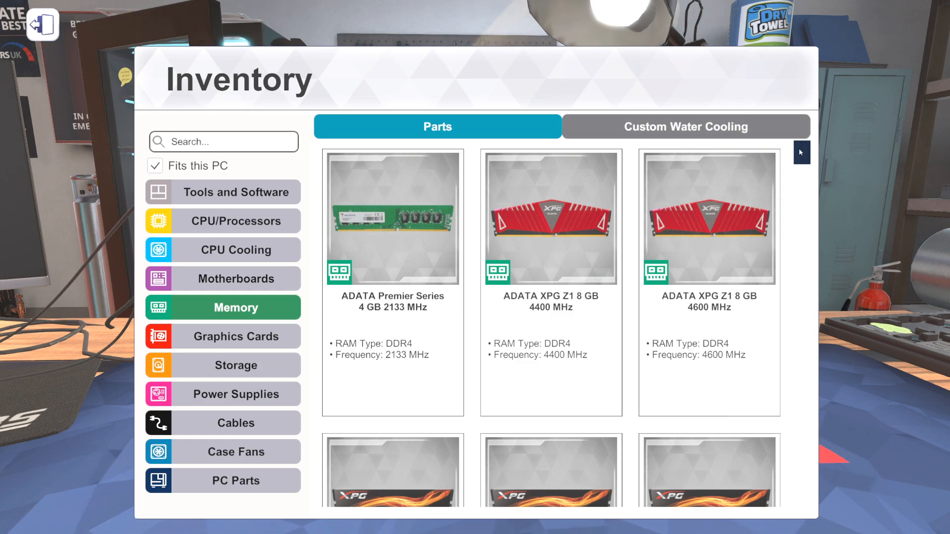
pyautogui.write('royal')
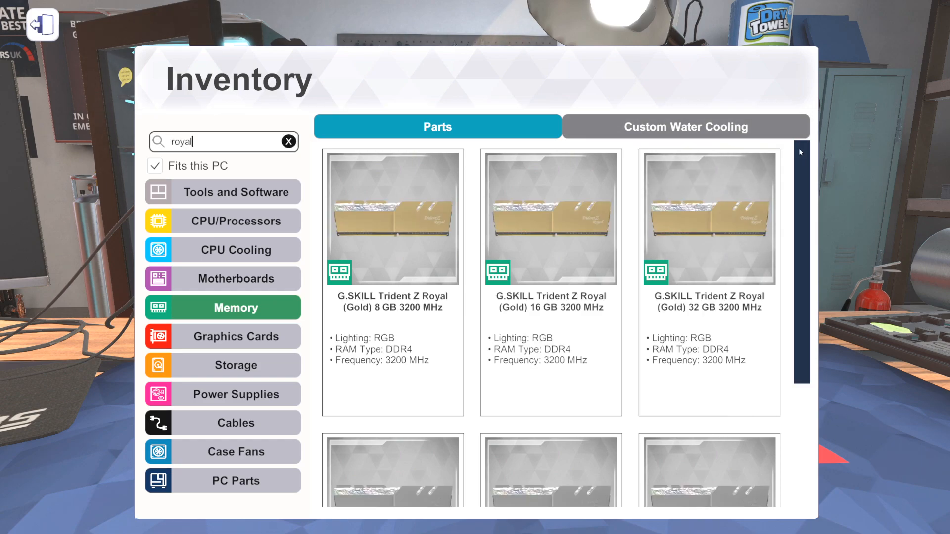
pyautogui.scroll(-3)
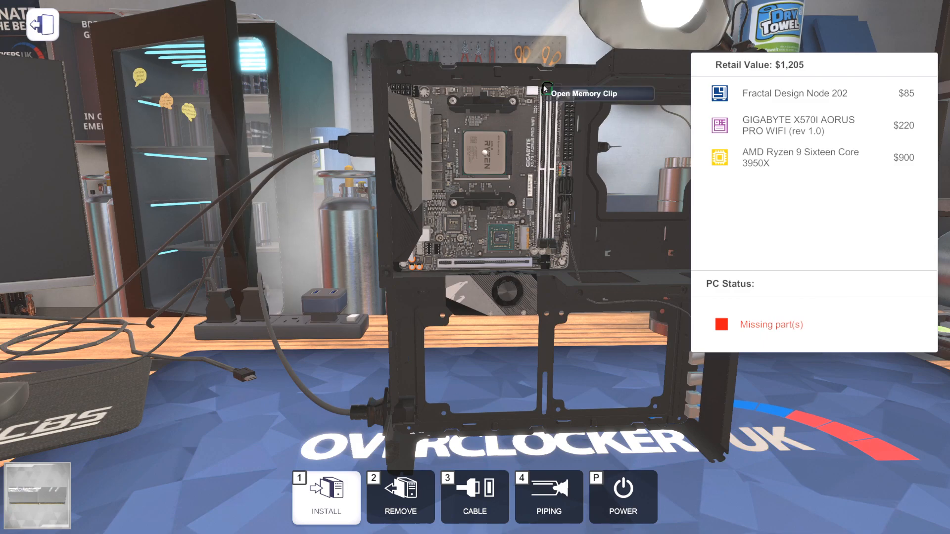
pyautogui.moveTo(551, 245)
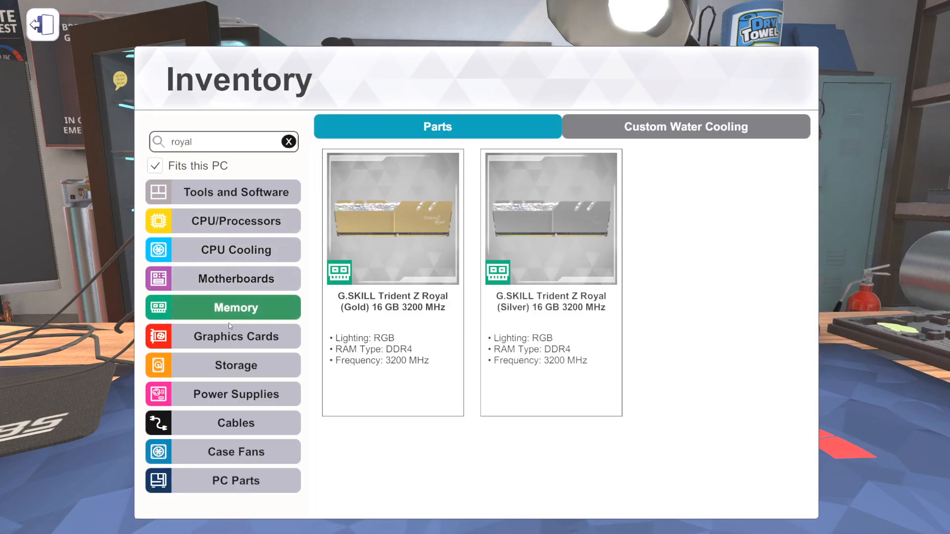
# Browse far down the storage drive list looking for the ADATA XPG SPECTRIX S40G 2TB.
pyautogui.click(222, 365)
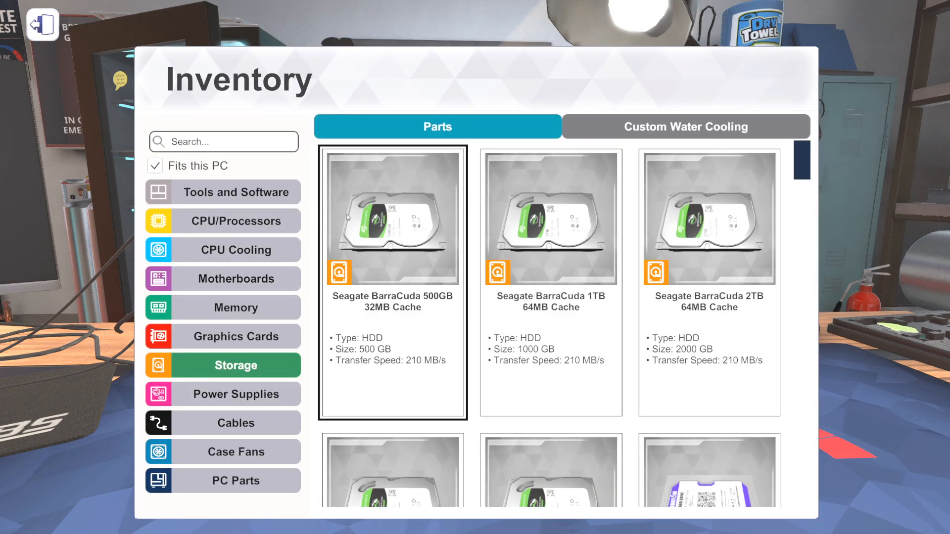
pyautogui.scroll(-3)
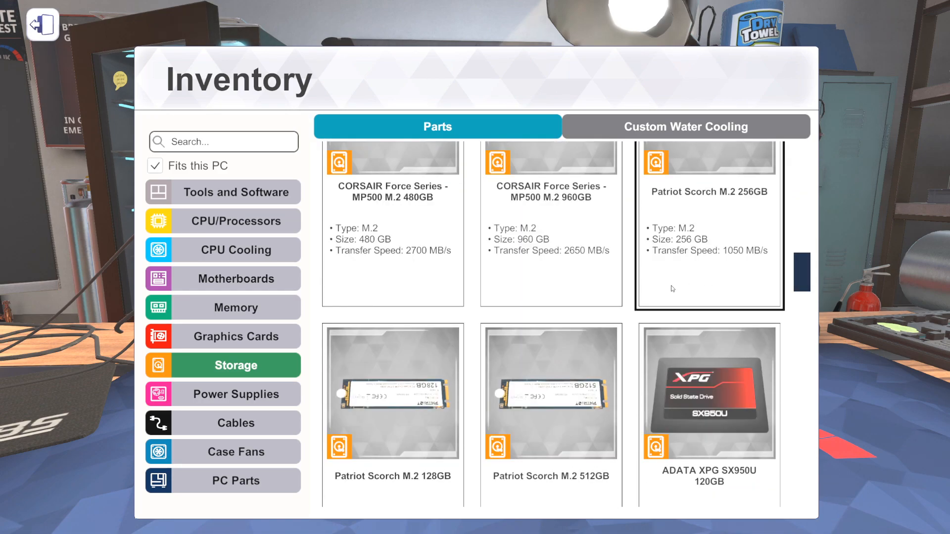
pyautogui.scroll(-3)
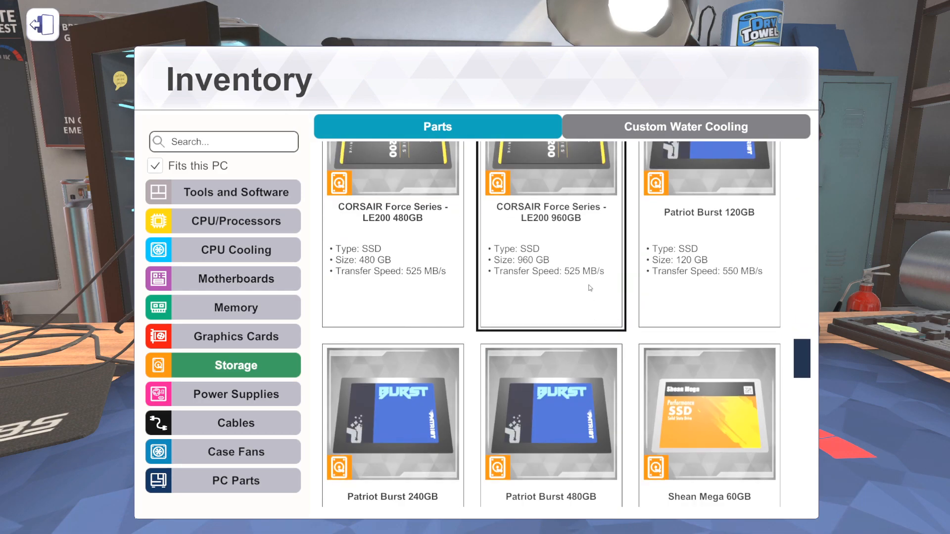
pyautogui.scroll(-3)
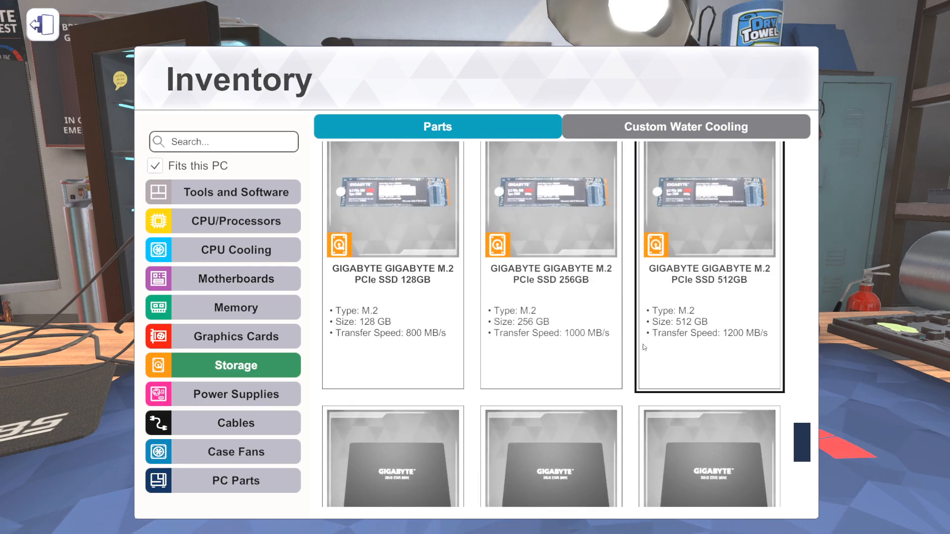
pyautogui.scroll(-3)
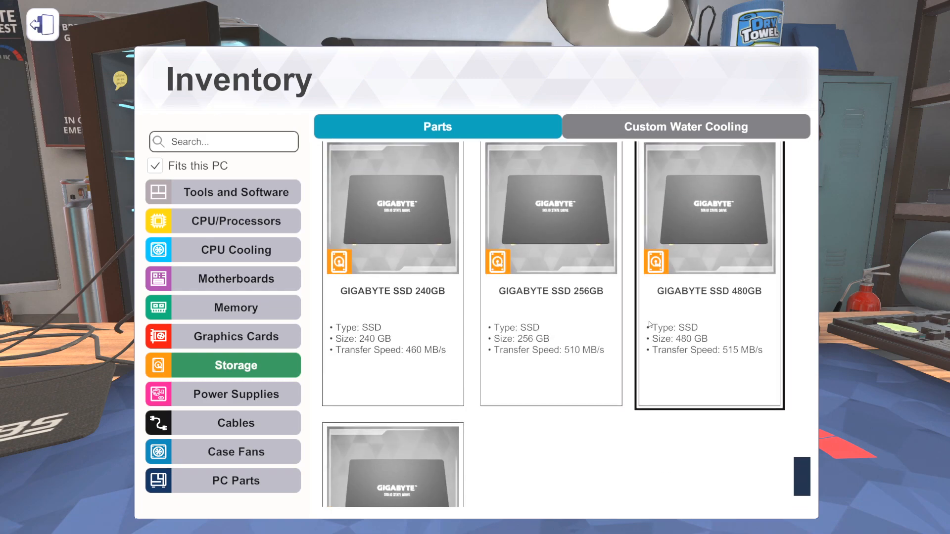
pyautogui.scroll(-3)
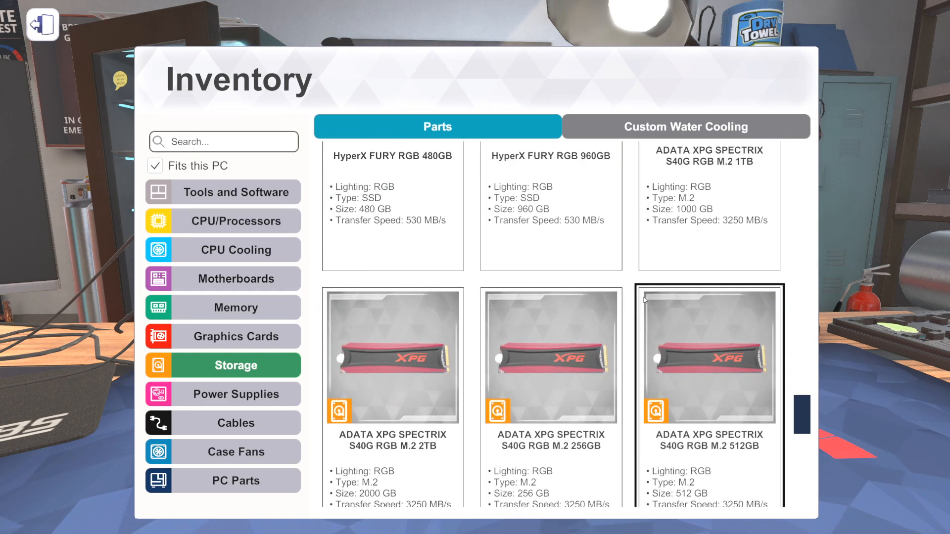
pyautogui.scroll(-3)
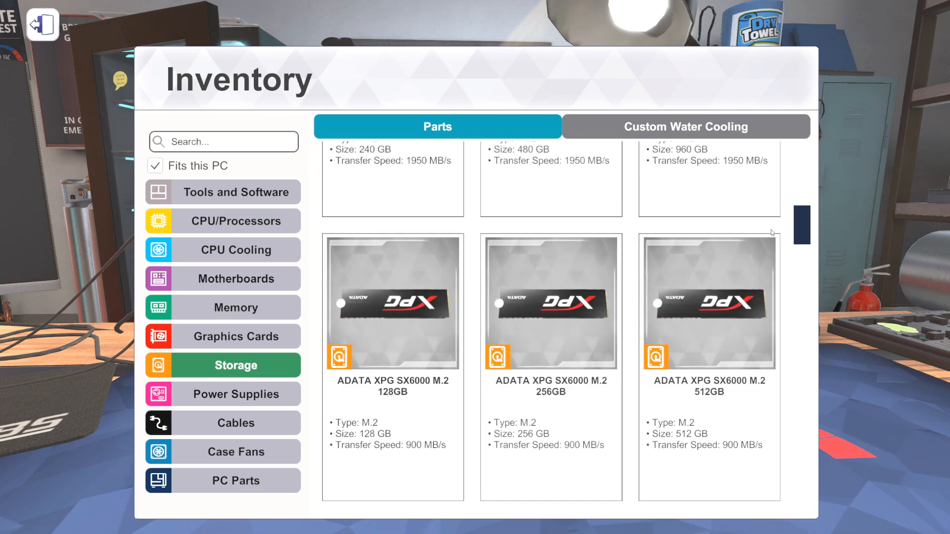
pyautogui.scroll(-3)
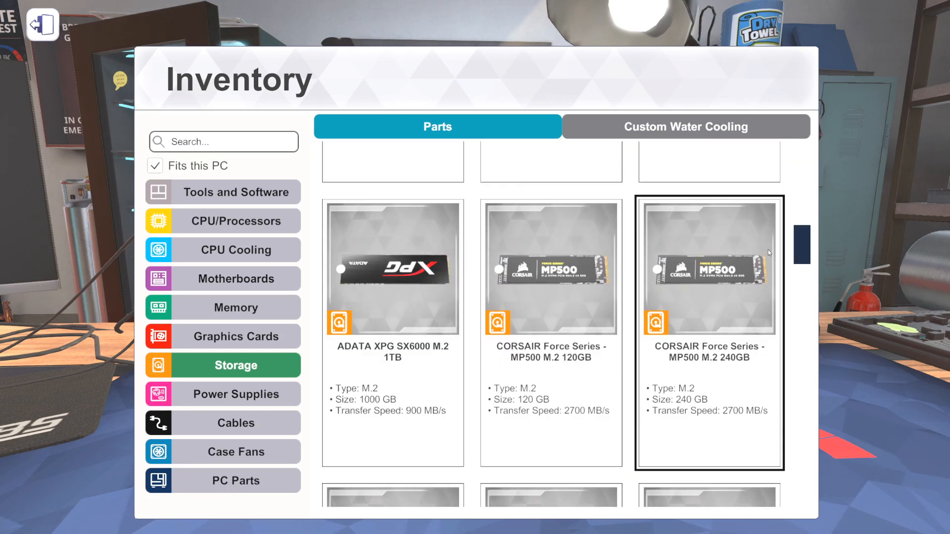
pyautogui.scroll(-3)
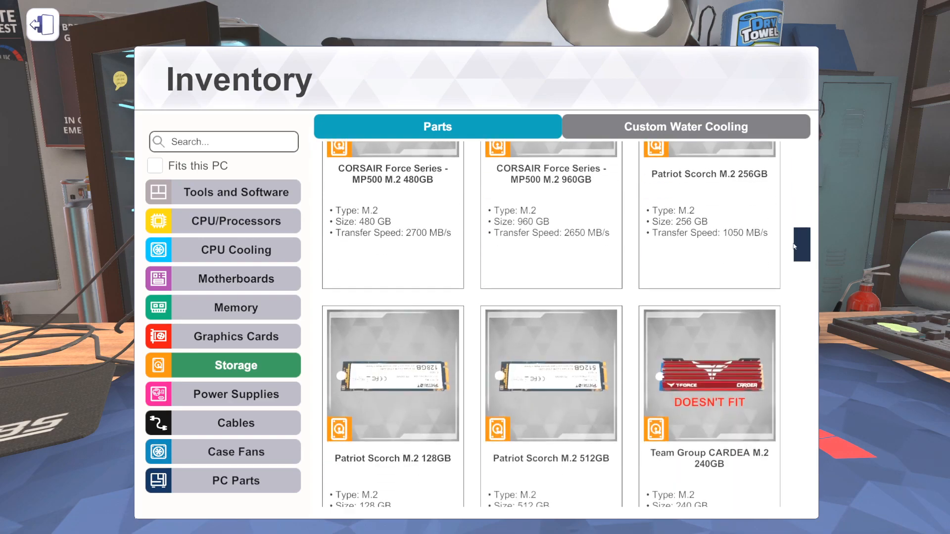
pyautogui.scroll(-3)
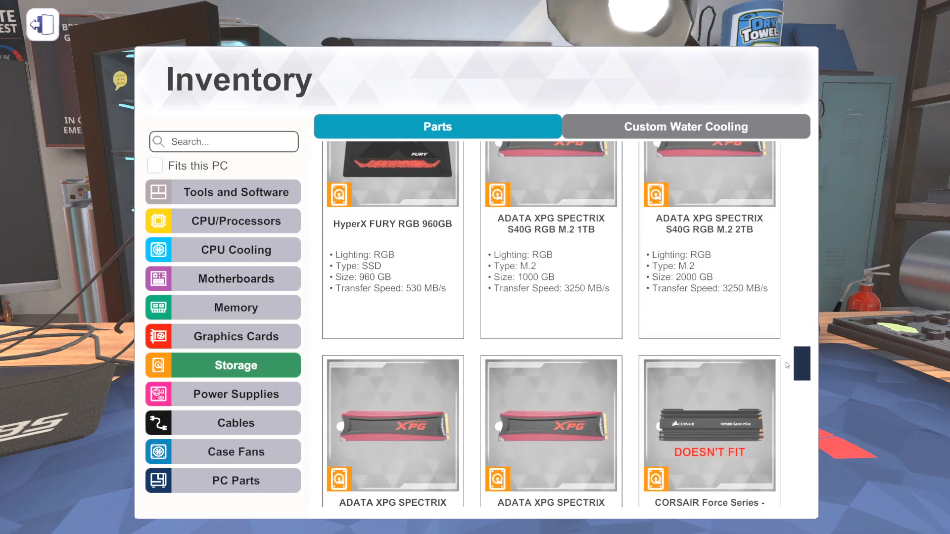
pyautogui.scroll(-3)
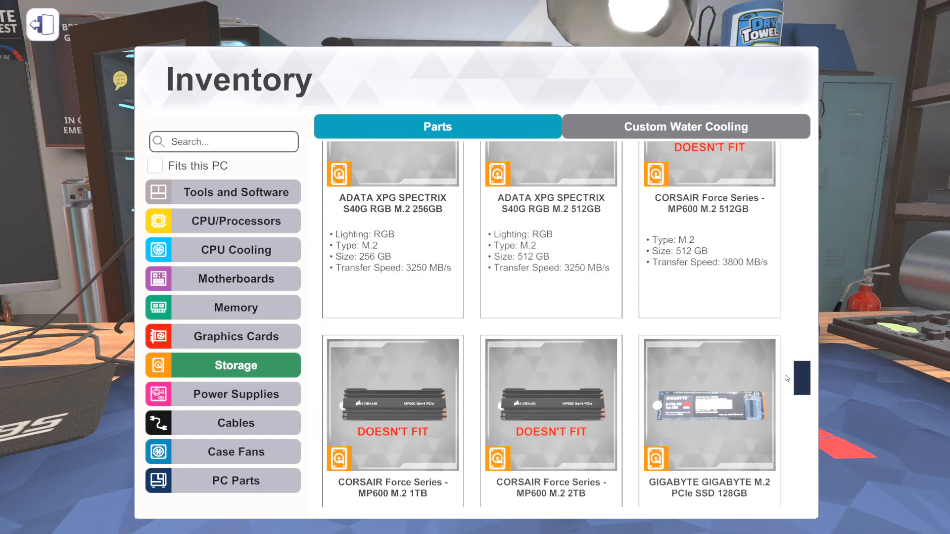
pyautogui.scroll(-3)
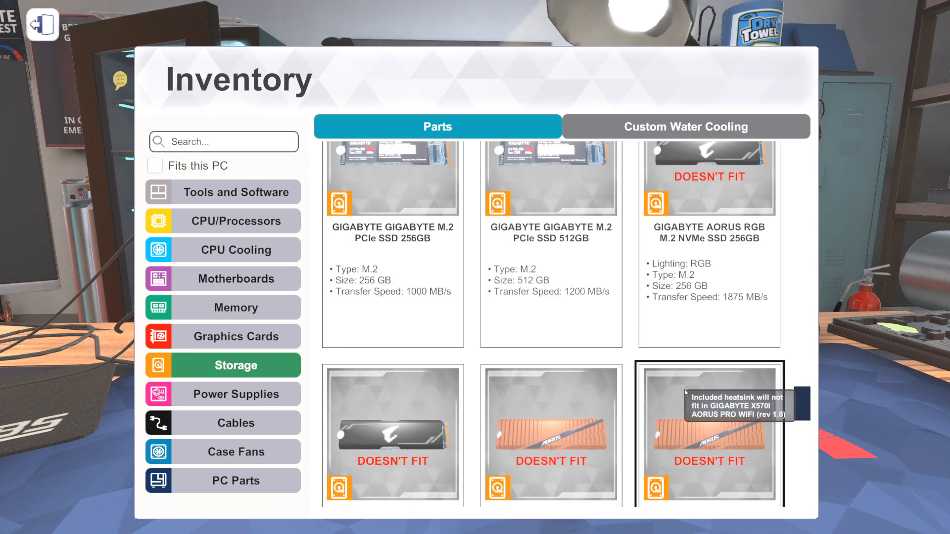
pyautogui.scroll(-3)
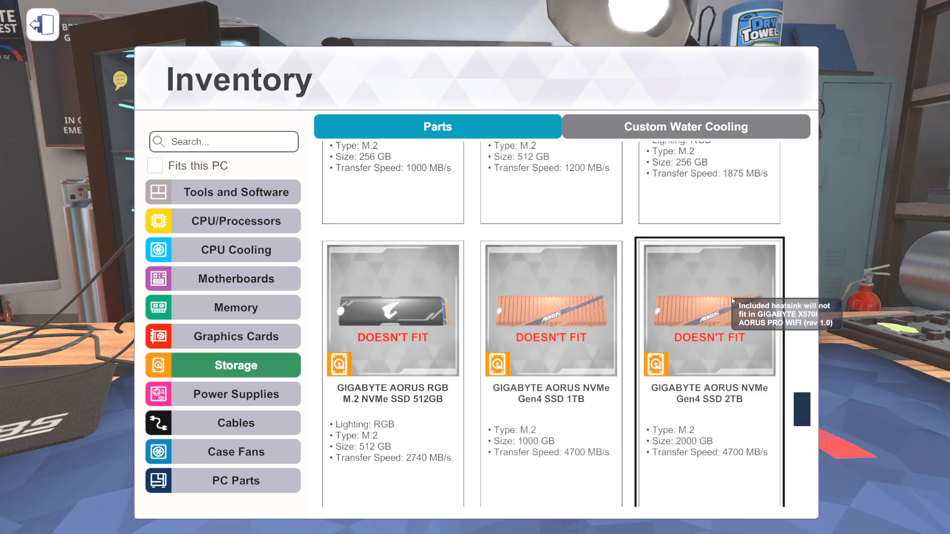
pyautogui.moveTo(661, 363)
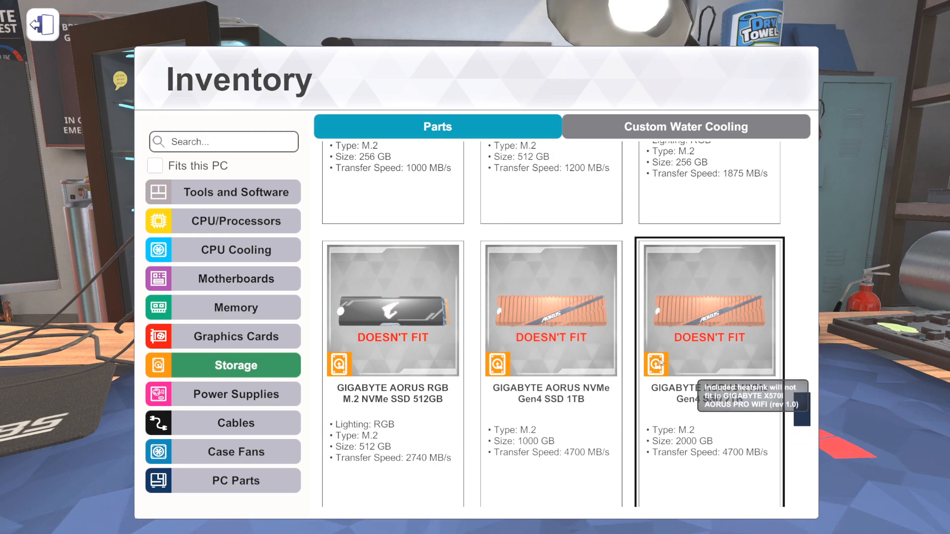
# Reshow the storage drives and browse down again to the ADATA XPG SPECTRIX S40G RGB M.2 2TB.
pyautogui.click(154, 166)
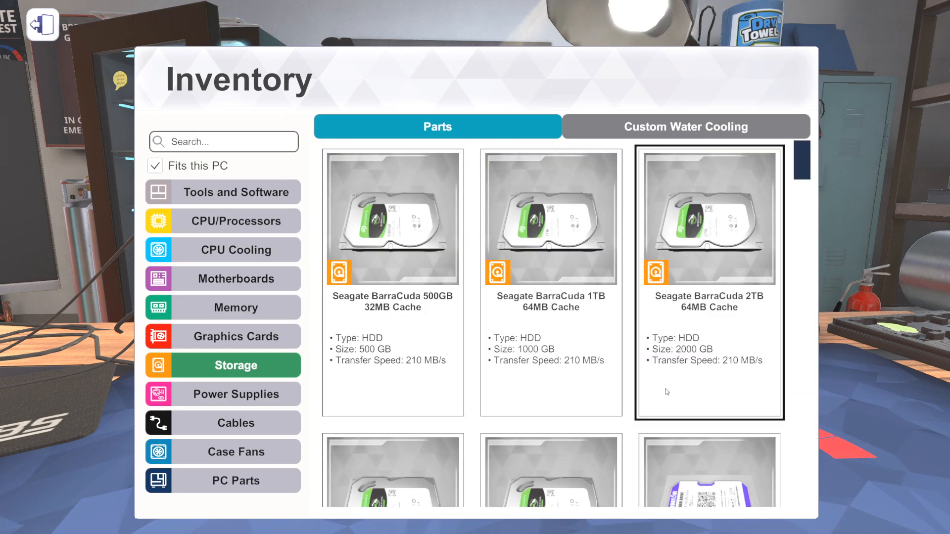
pyautogui.scroll(-3)
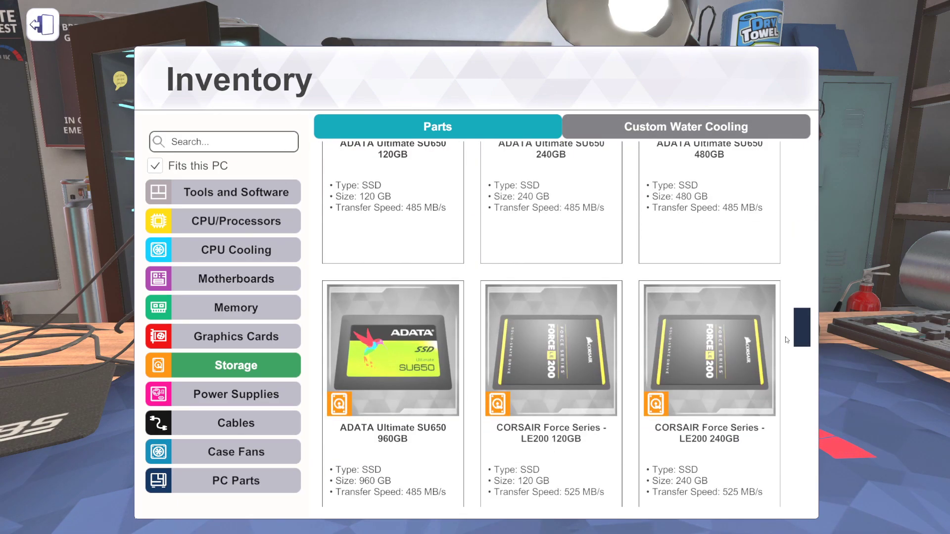
pyautogui.scroll(-3)
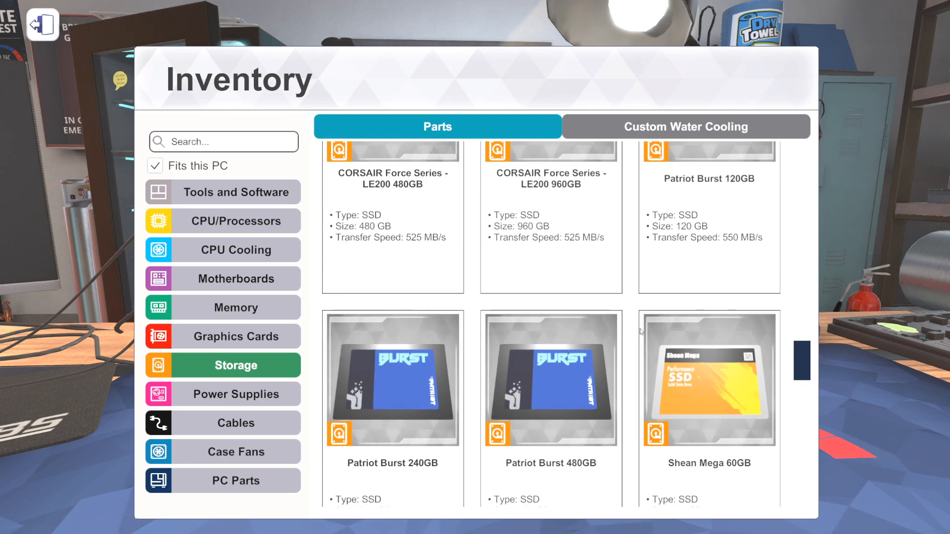
pyautogui.scroll(-3)
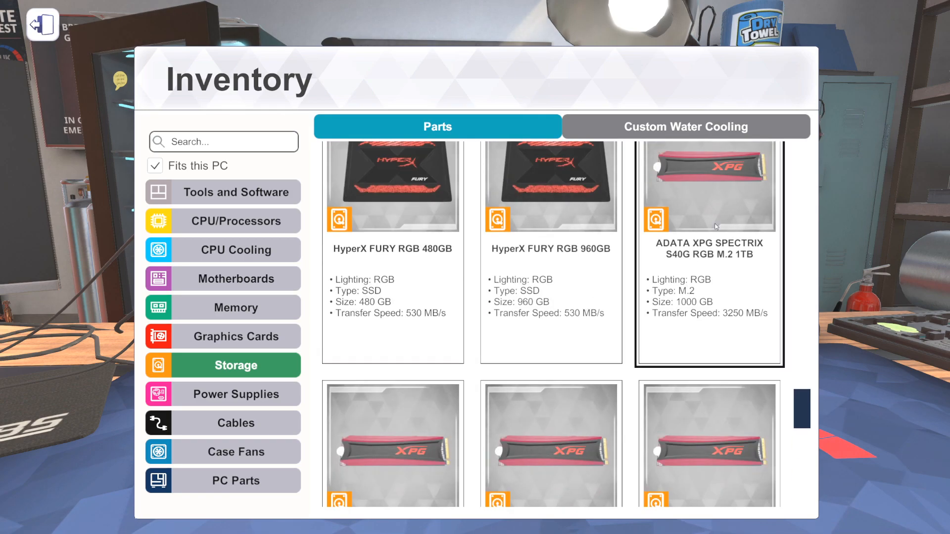
pyautogui.scroll(-3)
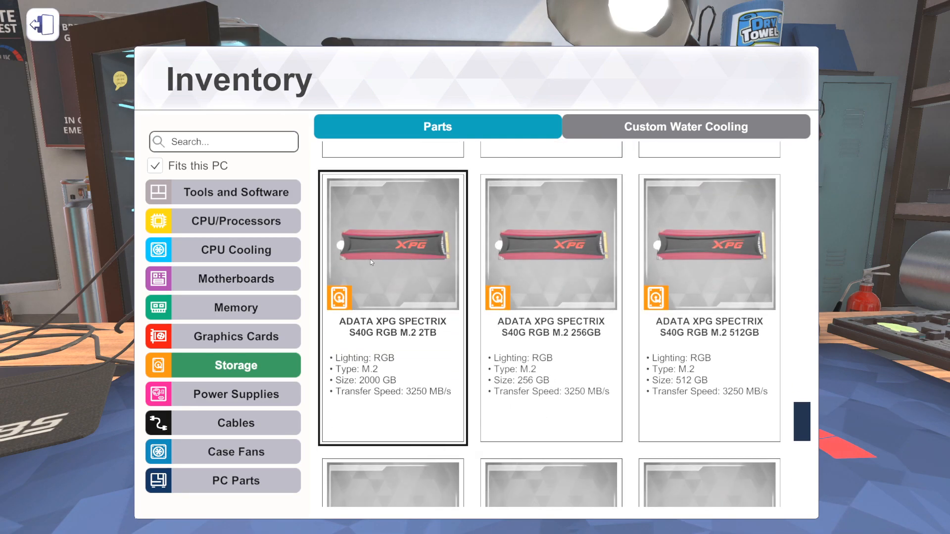
pyautogui.scroll(-3)
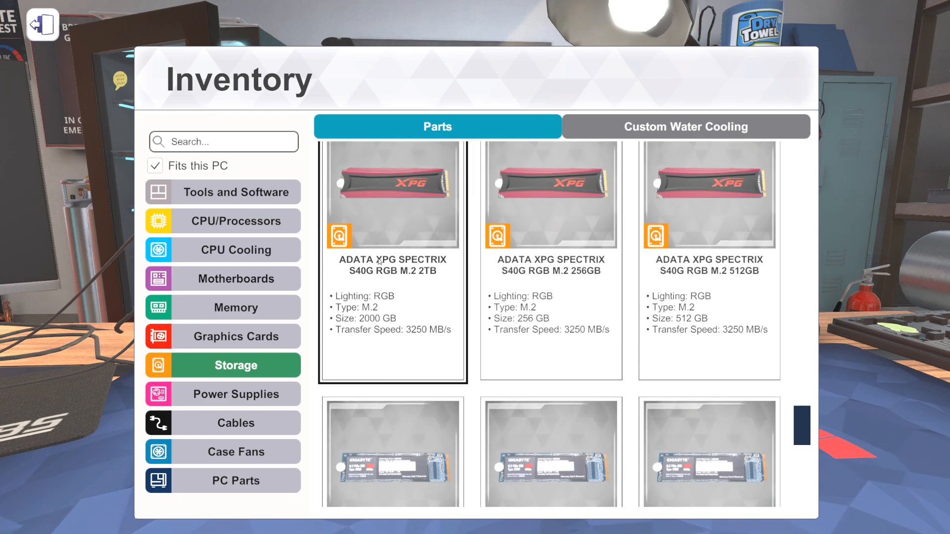
pyautogui.scroll(-3)
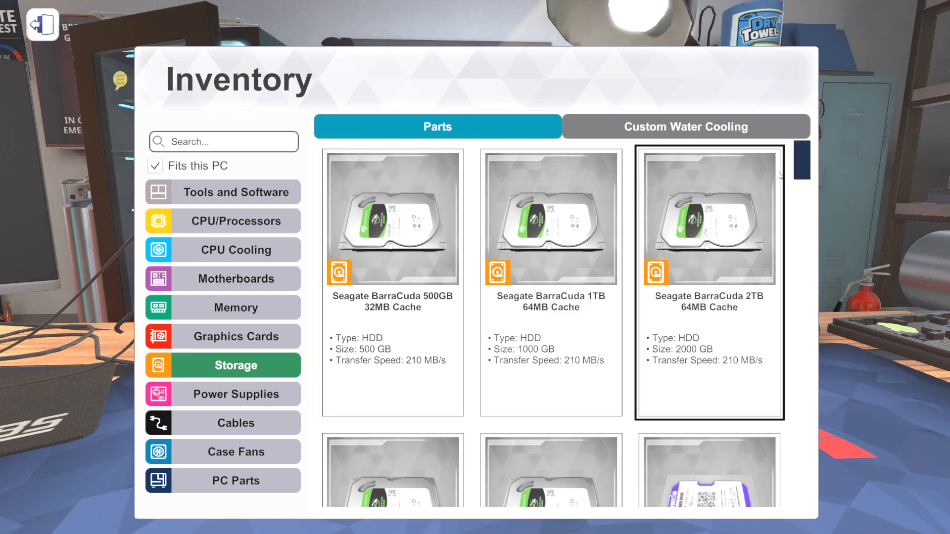
pyautogui.scroll(-3)
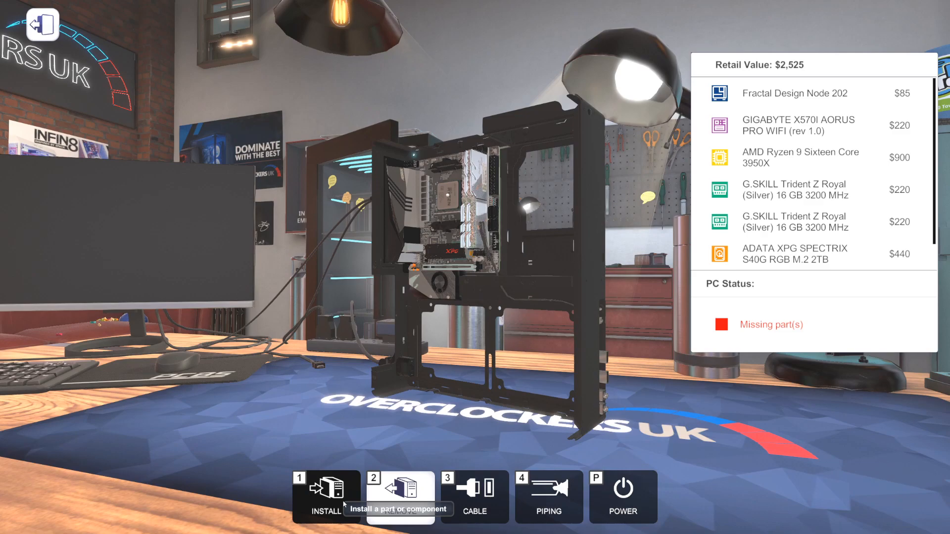
pyautogui.click(327, 497)
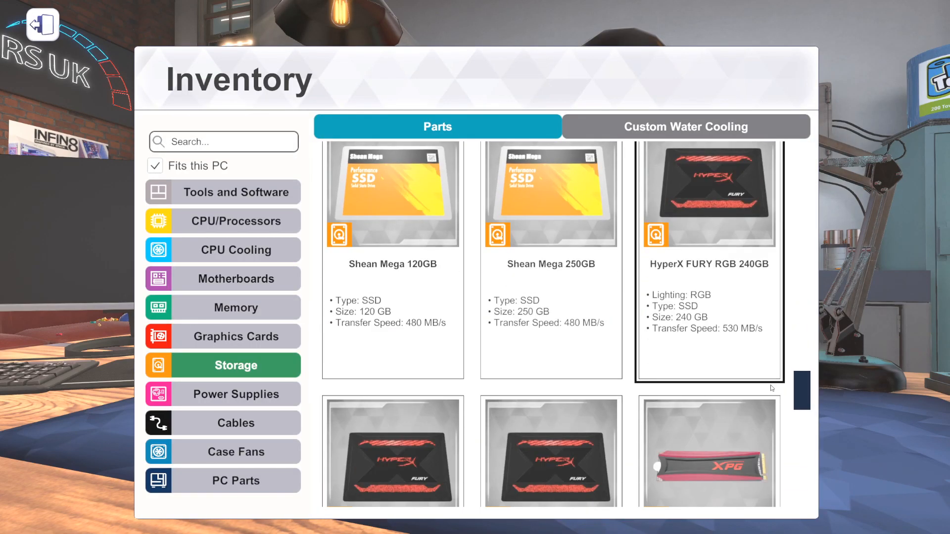
pyautogui.scroll(-3)
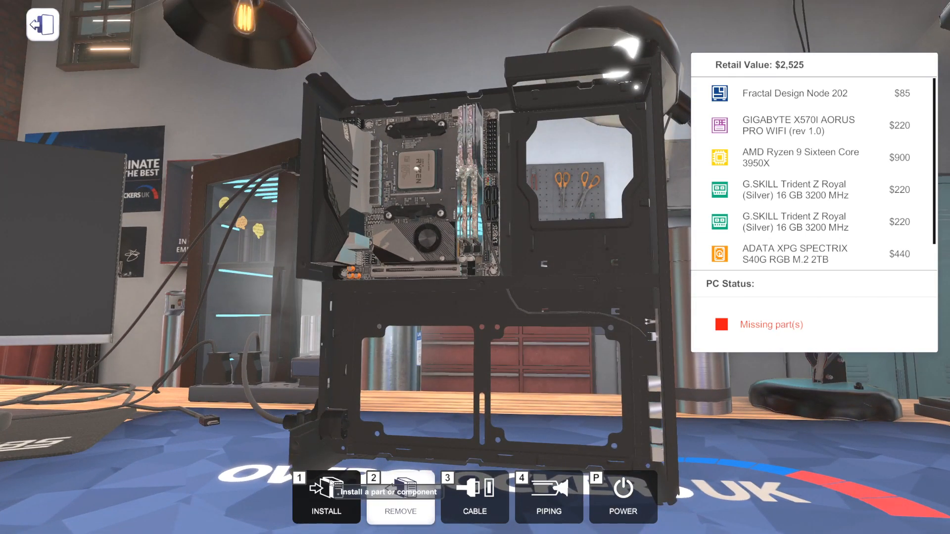
# Bring up the parts inventory to pick the FSP Dagger Pro 650W power supply.
pyautogui.click(324, 501)
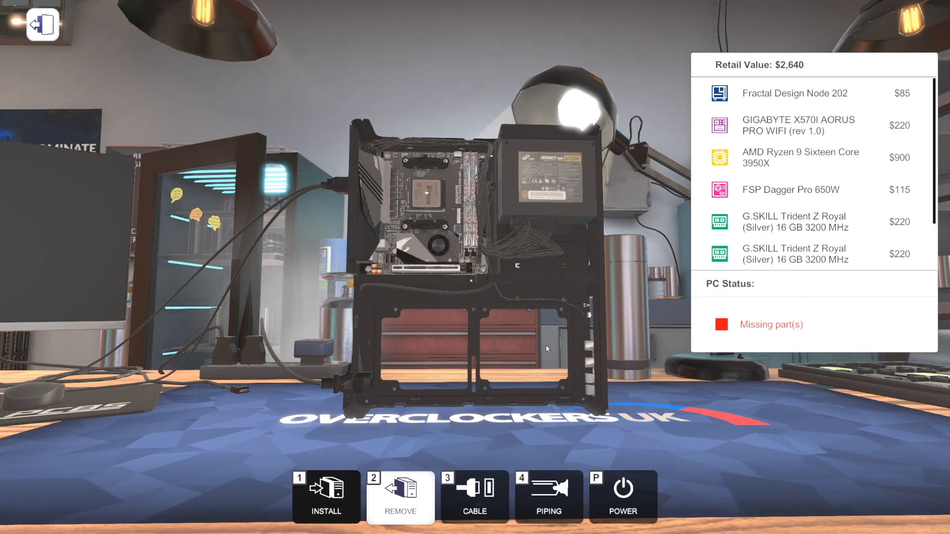
pyautogui.moveTo(329, 337)
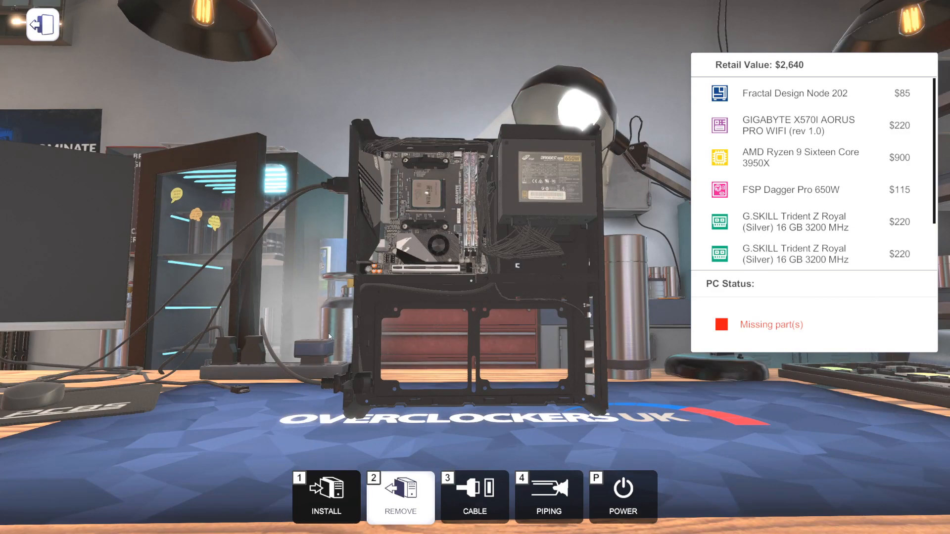
pyautogui.moveTo(508, 376)
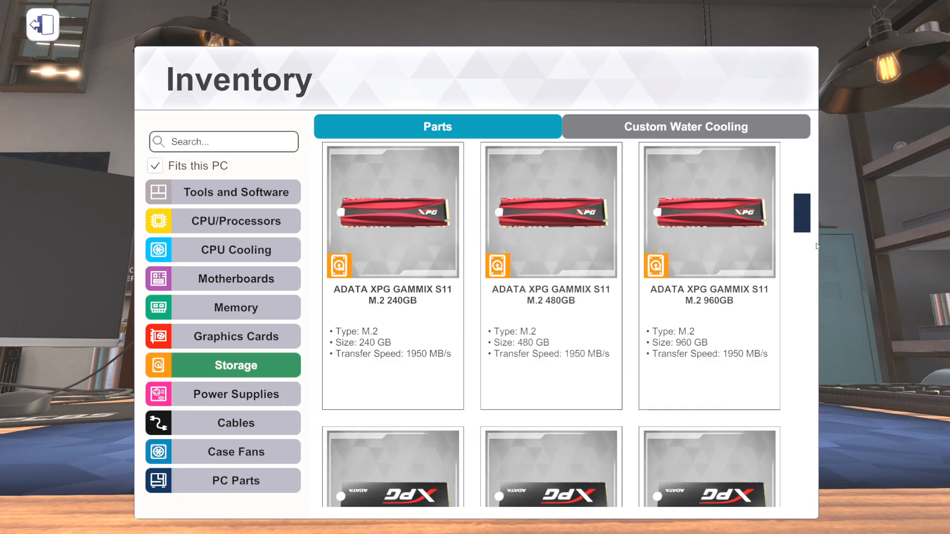
# Browse down the storage list for another drive to add to the build.
pyautogui.scroll(-3)
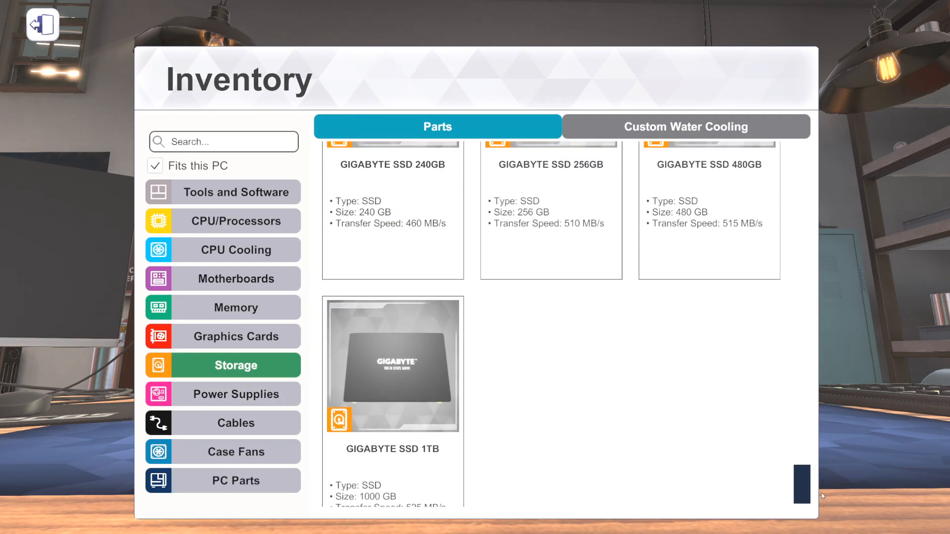
pyautogui.scroll(-3)
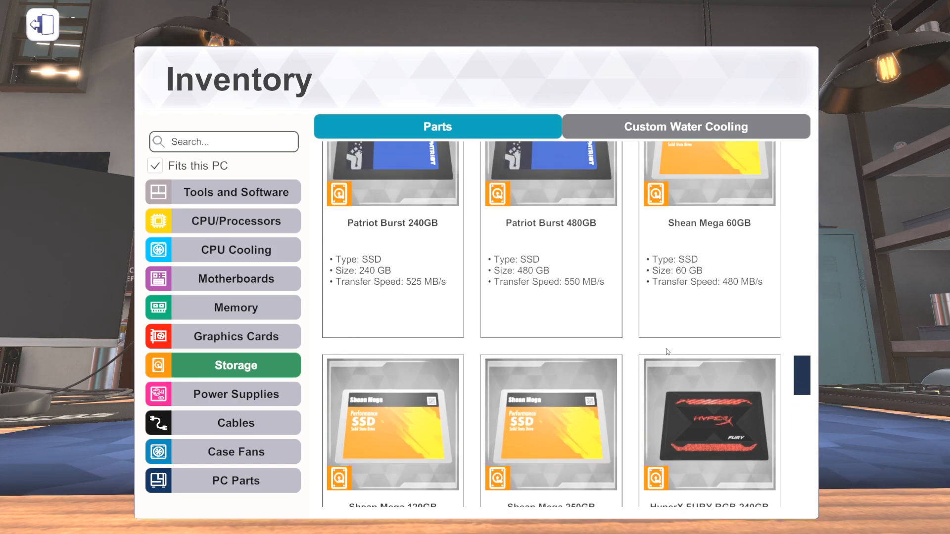
pyautogui.scroll(-3)
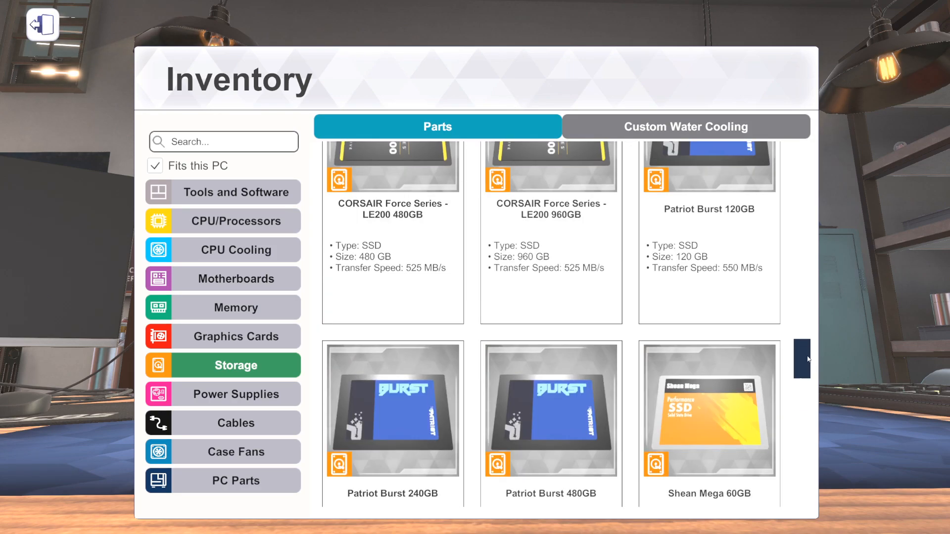
pyautogui.scroll(-3)
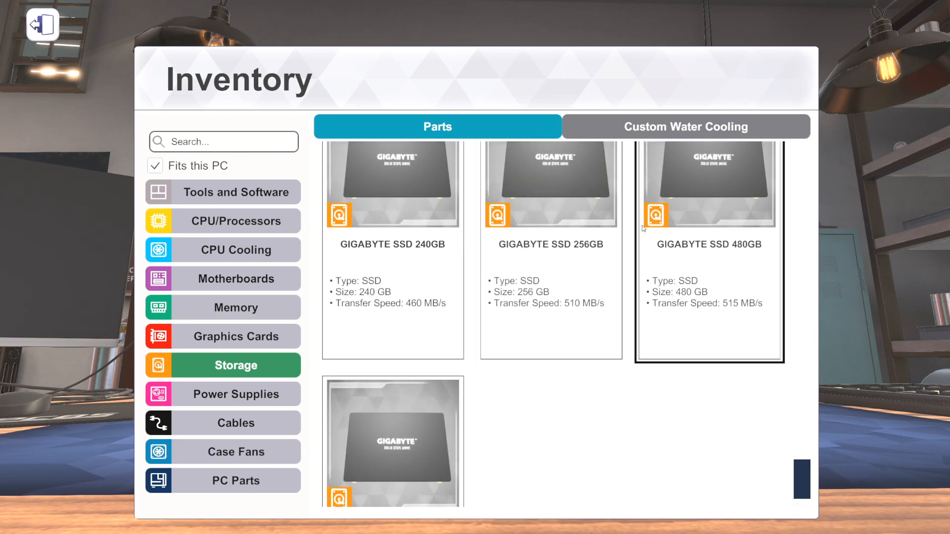
pyautogui.scroll(-3)
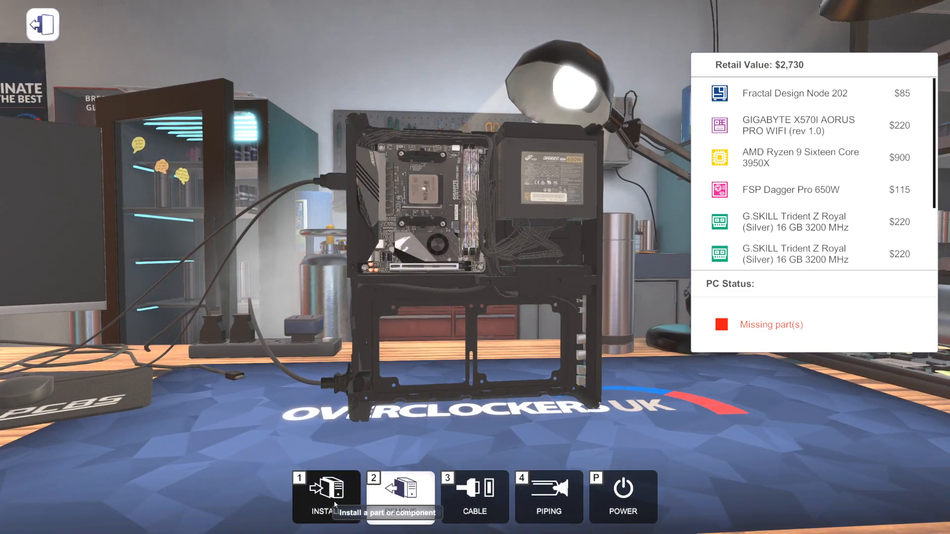
# Bring up the parts inventory to add the next component.
pyautogui.click(323, 496)
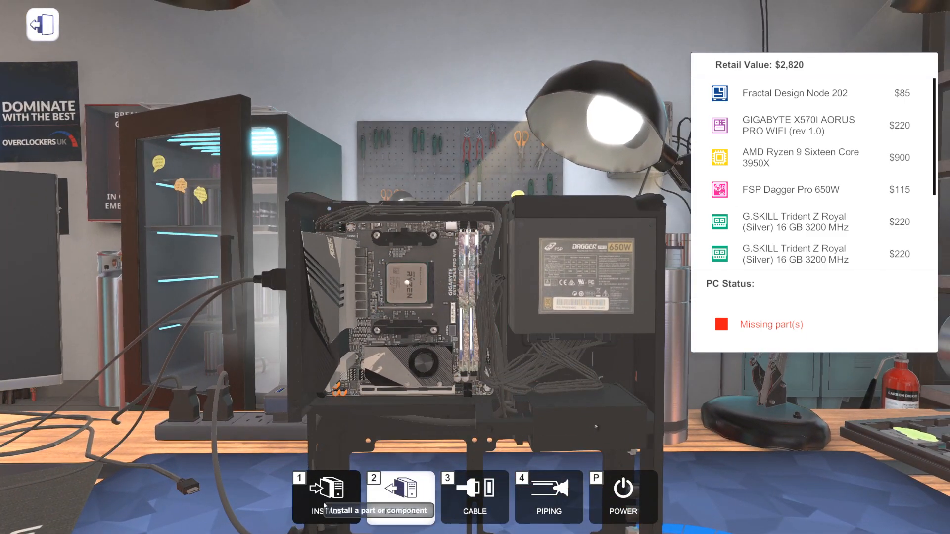
# Show the fitting CPU coolers (Cryorig C7, Mortoni Thermal 100), glancing at tools and software.
pyautogui.click(321, 492)
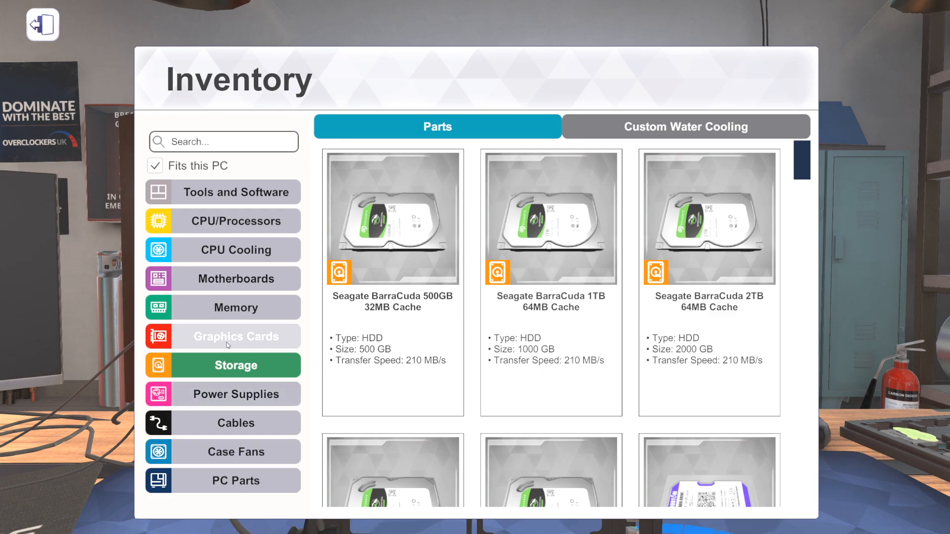
pyautogui.moveTo(246, 321)
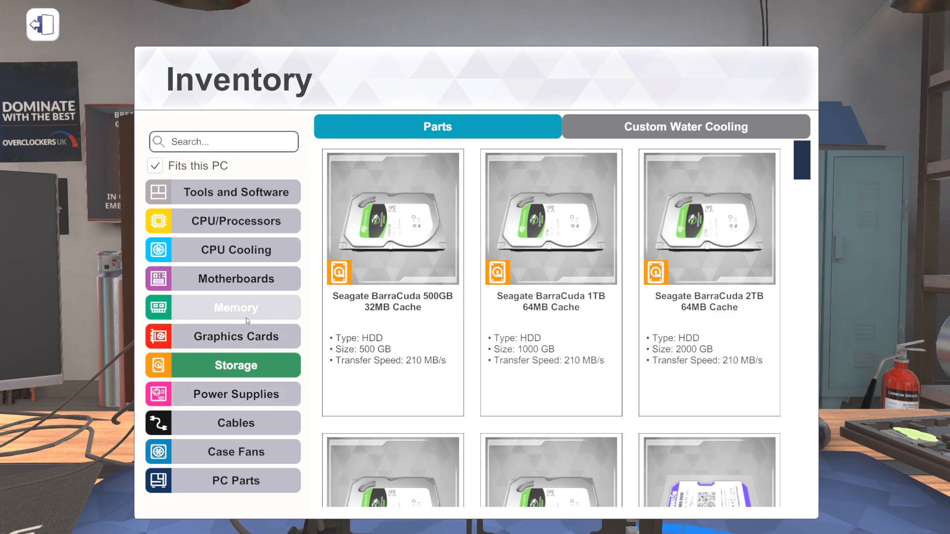
pyautogui.moveTo(222, 270)
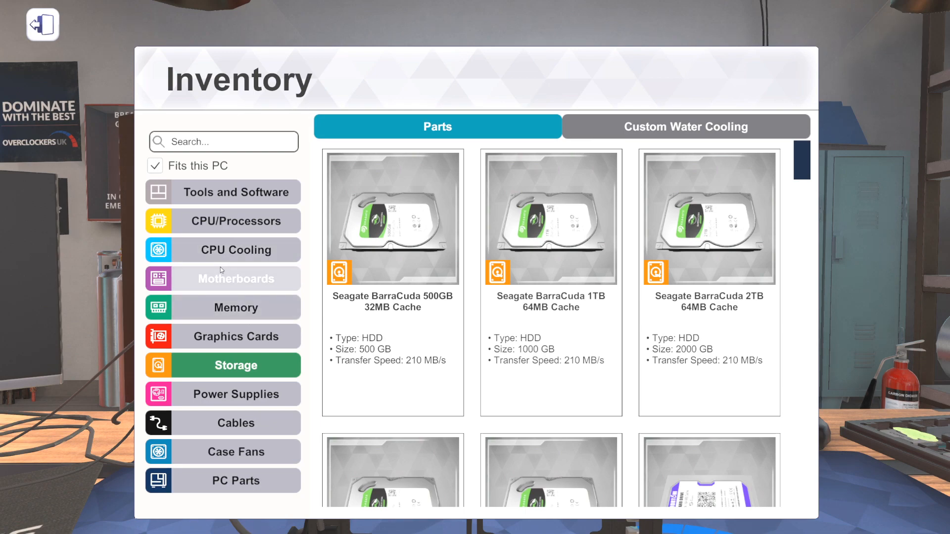
pyautogui.click(235, 249)
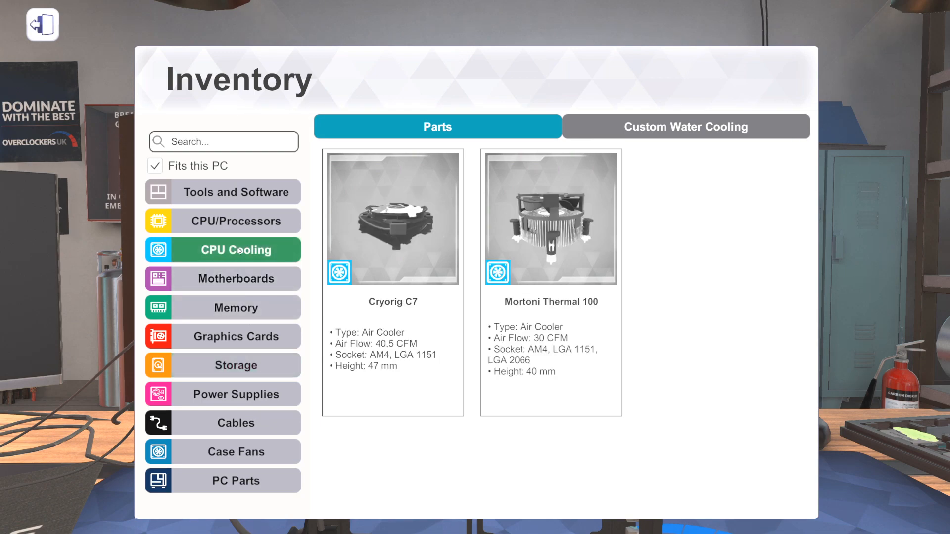
pyautogui.moveTo(661, 148)
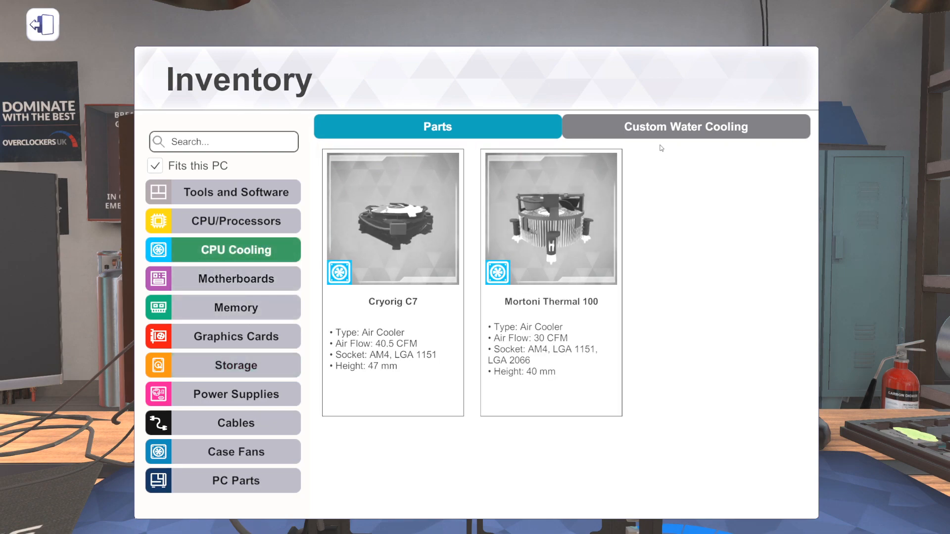
pyautogui.click(238, 192)
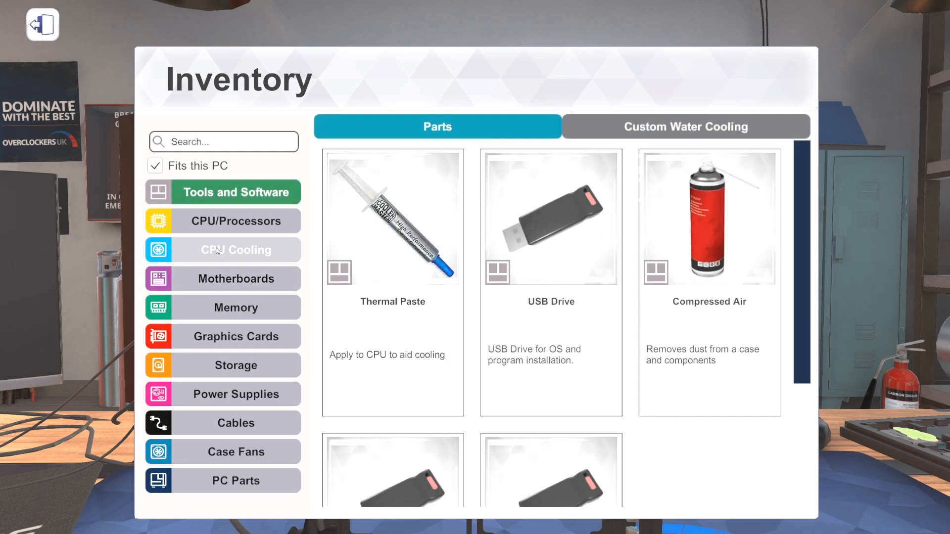
pyautogui.click(236, 249)
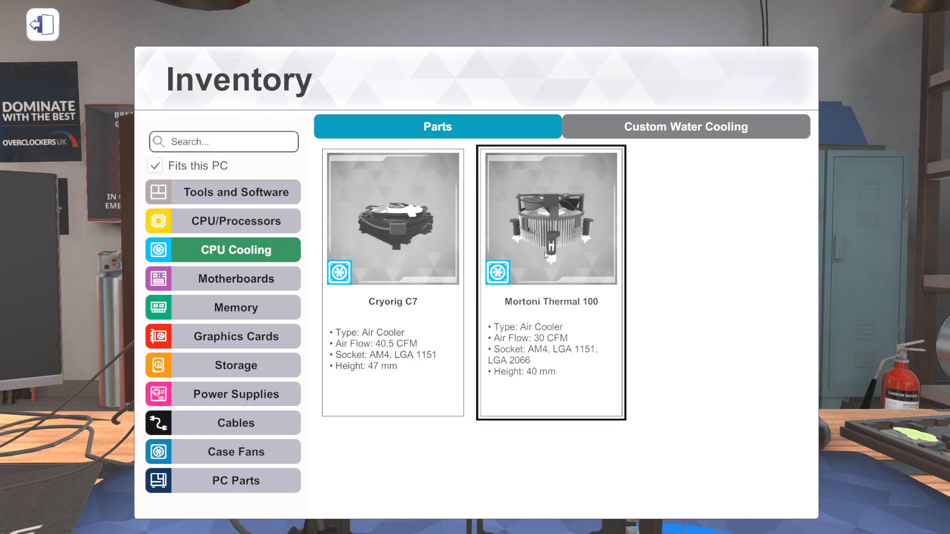
pyautogui.moveTo(540, 315)
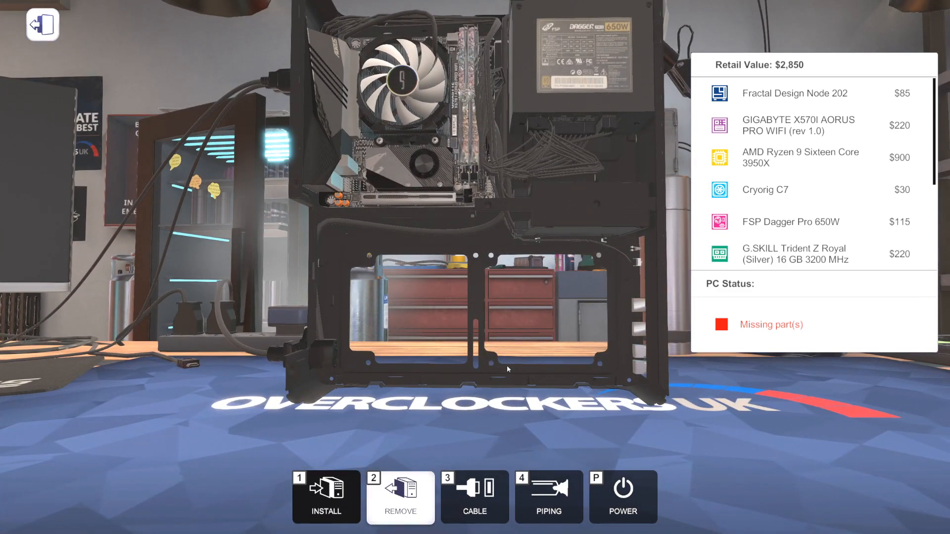
pyautogui.moveTo(790, 176)
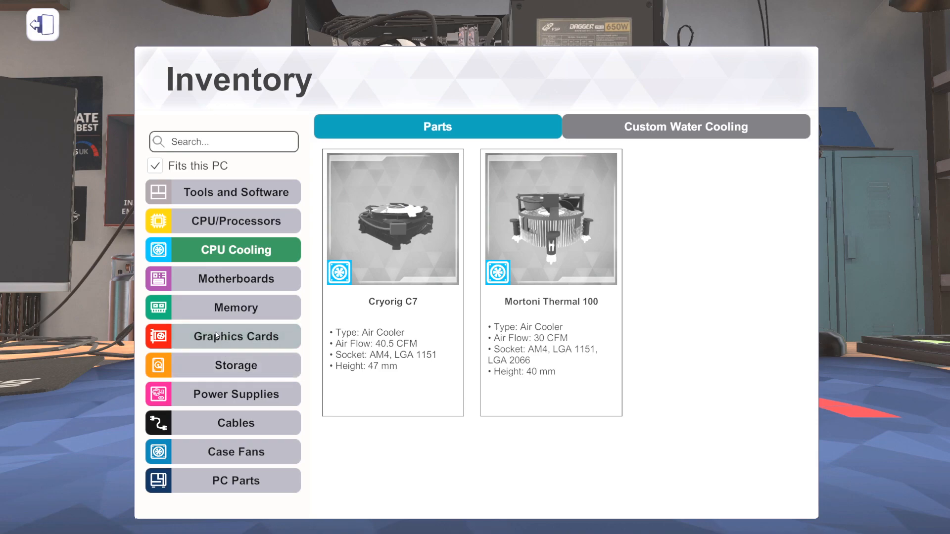
# Show graphics cards in the inventory and filter them with the search '208 ti'.
pyautogui.click(235, 336)
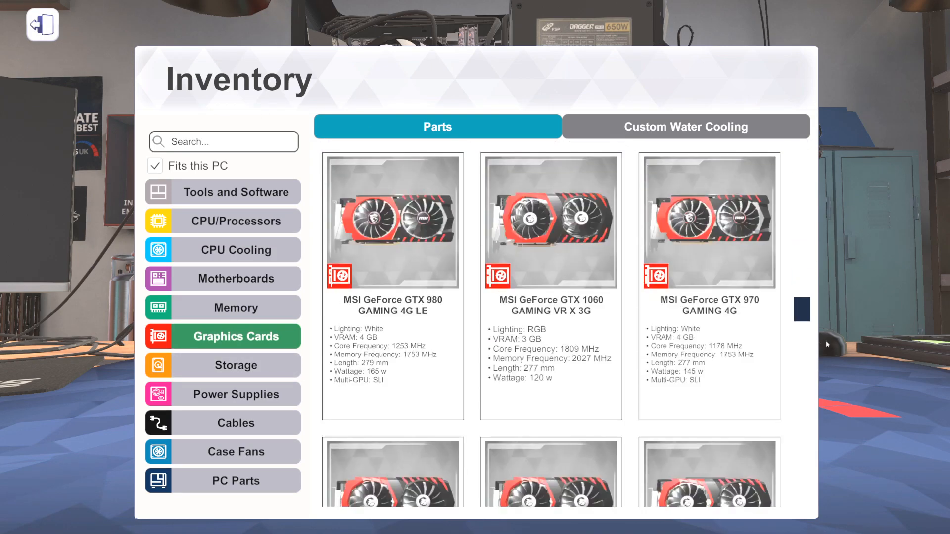
pyautogui.scroll(-3)
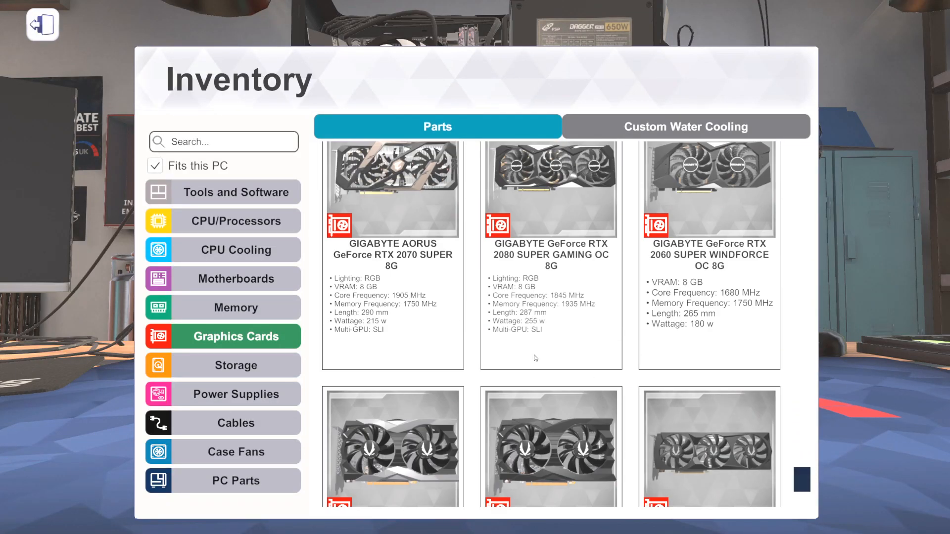
pyautogui.scroll(-3)
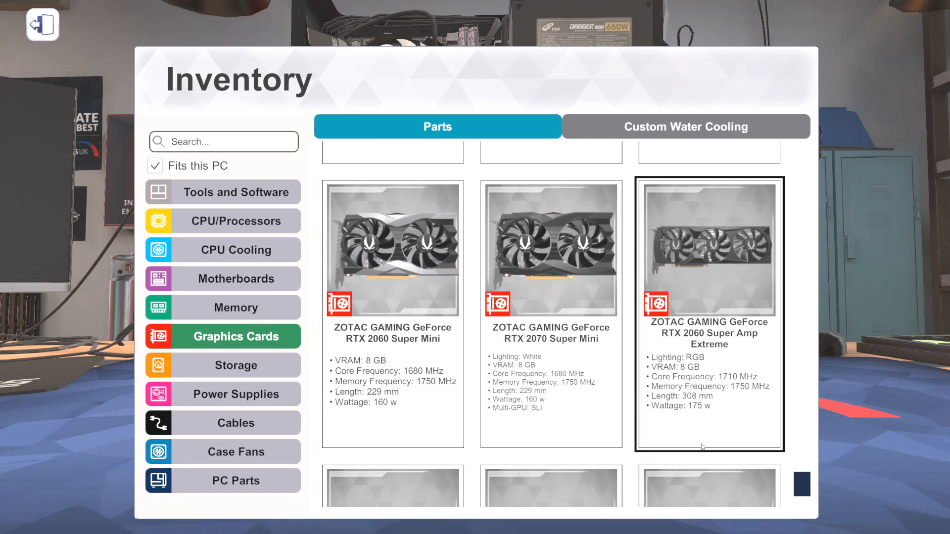
pyautogui.scroll(-3)
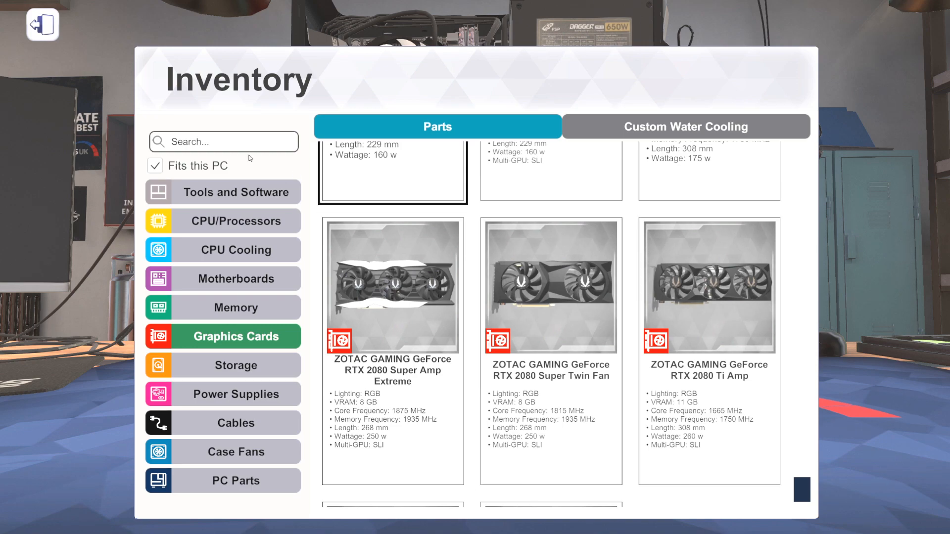
pyautogui.write('2')
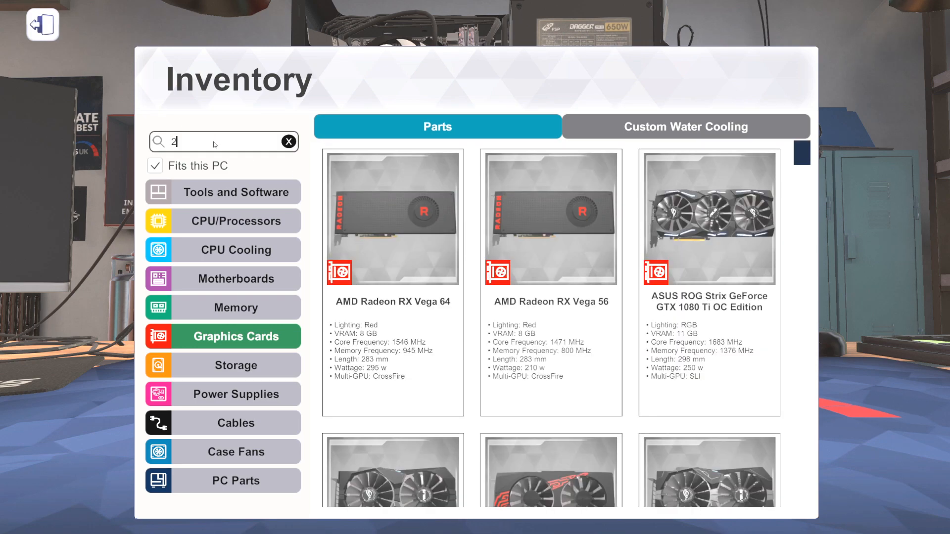
pyautogui.write('08 ti')
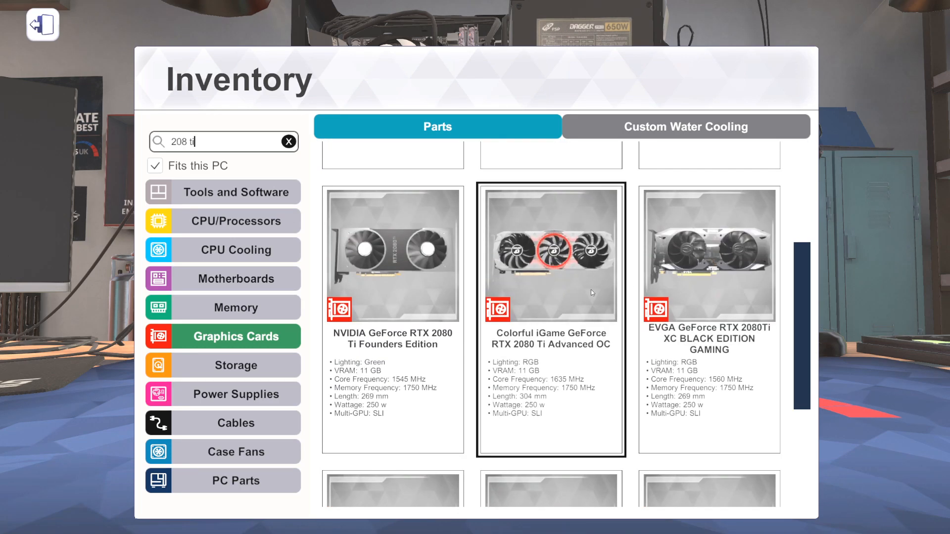
# Browse the filtered RTX 2080 Ti results to reach the ZOTAC GAMING RTX 2080 Ti Blower.
pyautogui.scroll(-3)
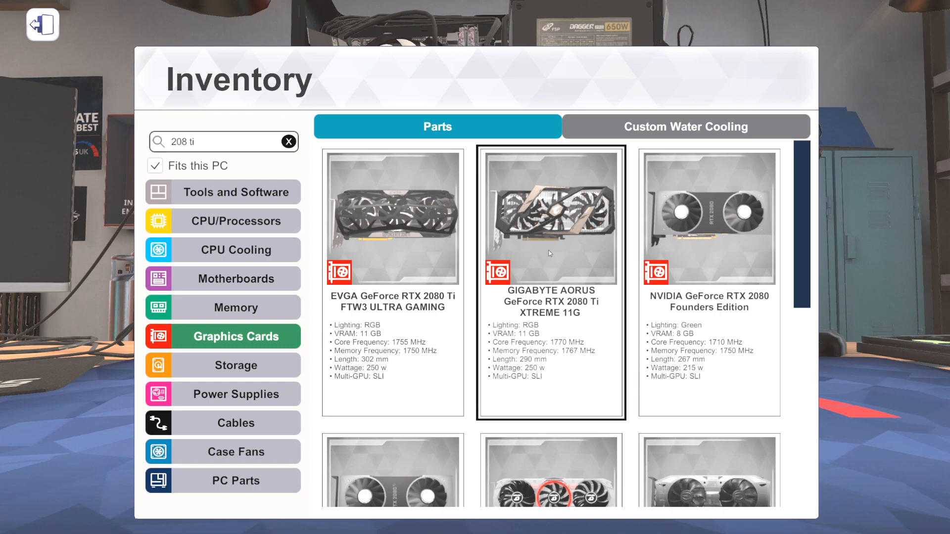
pyautogui.click(390, 211)
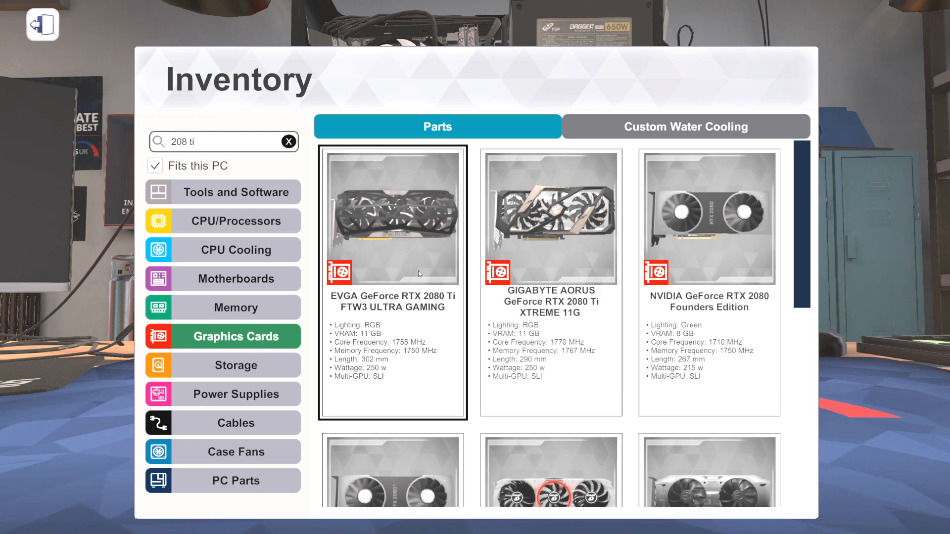
pyautogui.moveTo(389, 226)
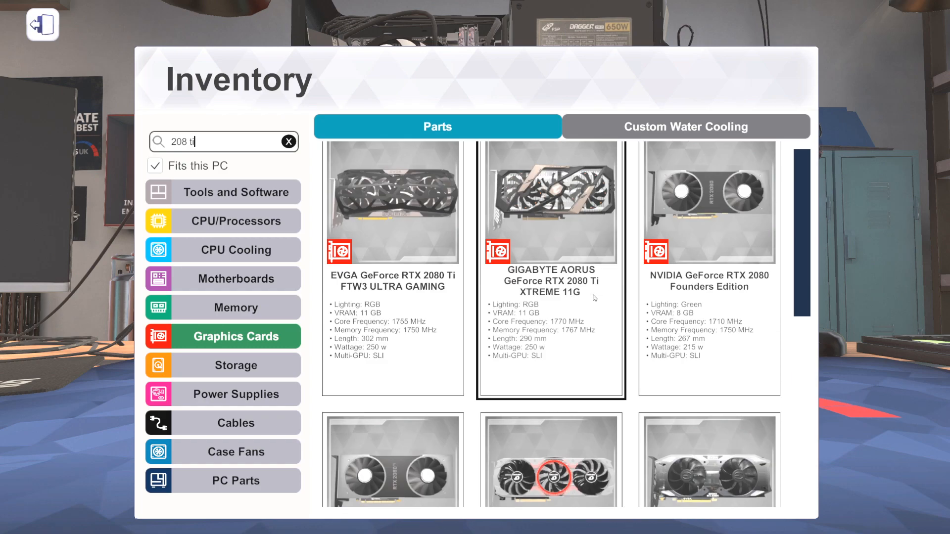
pyautogui.scroll(-3)
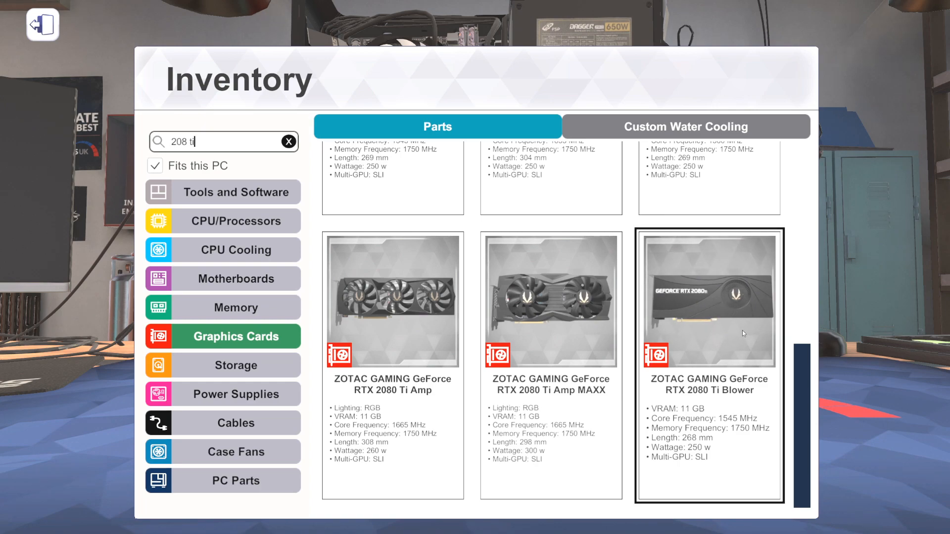
pyautogui.moveTo(675, 269)
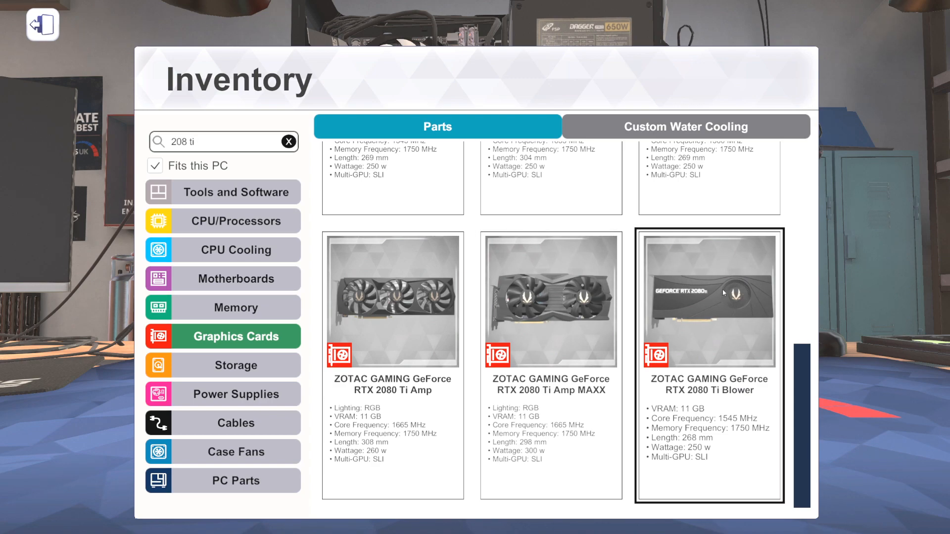
# Install the ZOTAC RTX 2080 Ti Blower card into the Node 202 build.
pyautogui.click(567, 315)
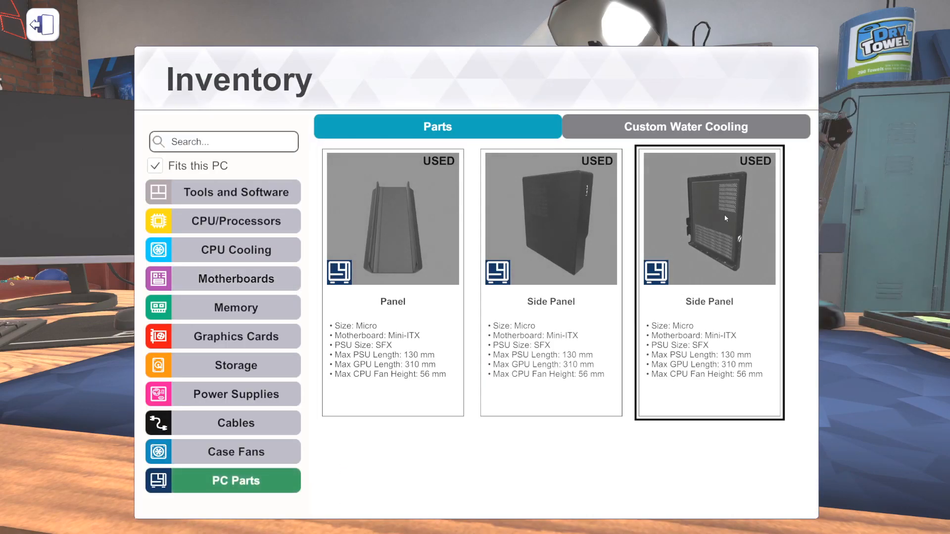
pyautogui.click(393, 218)
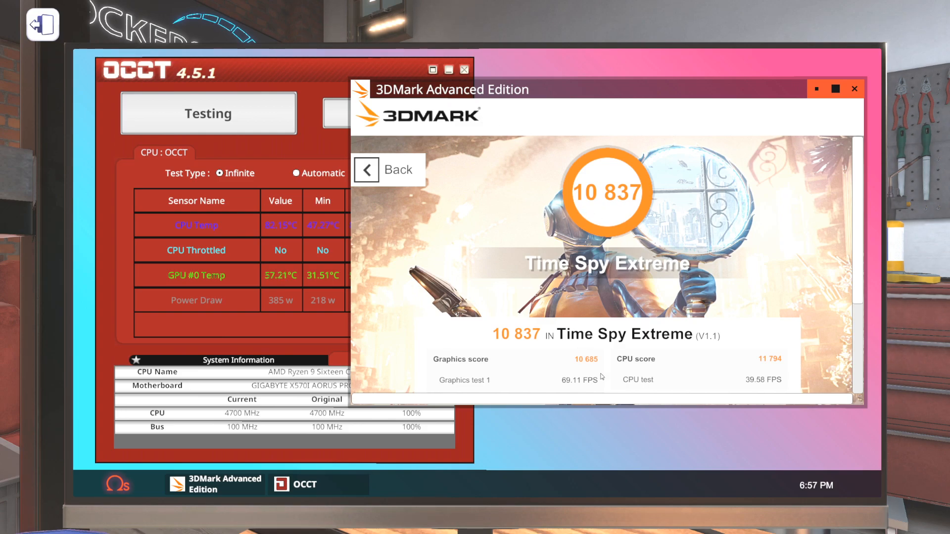
pyautogui.moveTo(763, 354)
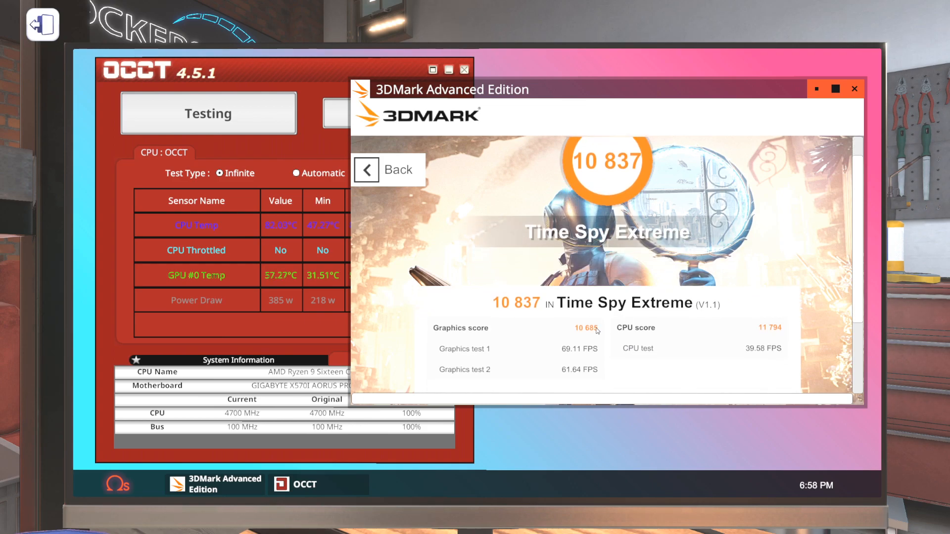
# Review the 3DMark detail scores: graphics 10,685 and CPU 11,794 on the RTX 2080 Ti Blower.
pyautogui.scroll(-3)
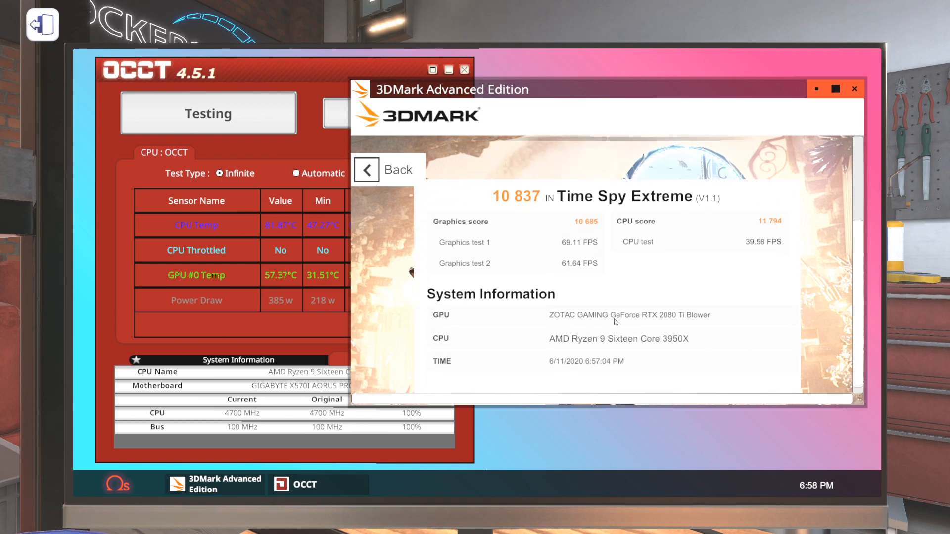
pyautogui.moveTo(717, 314)
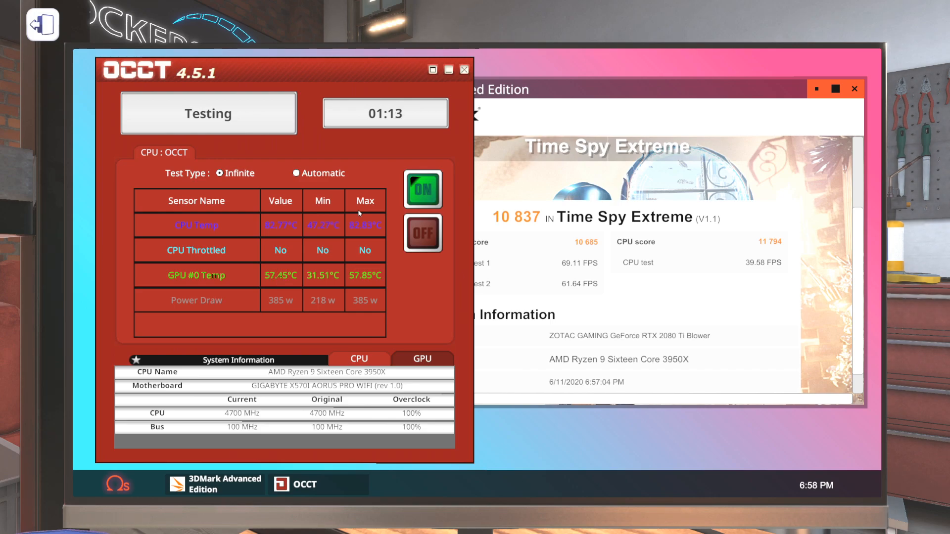
pyautogui.moveTo(301, 264)
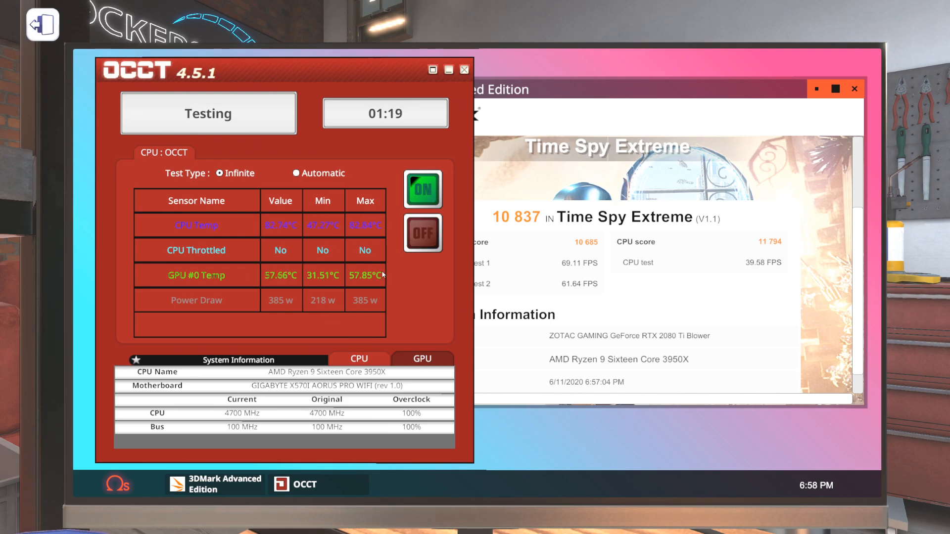
pyautogui.moveTo(405, 303)
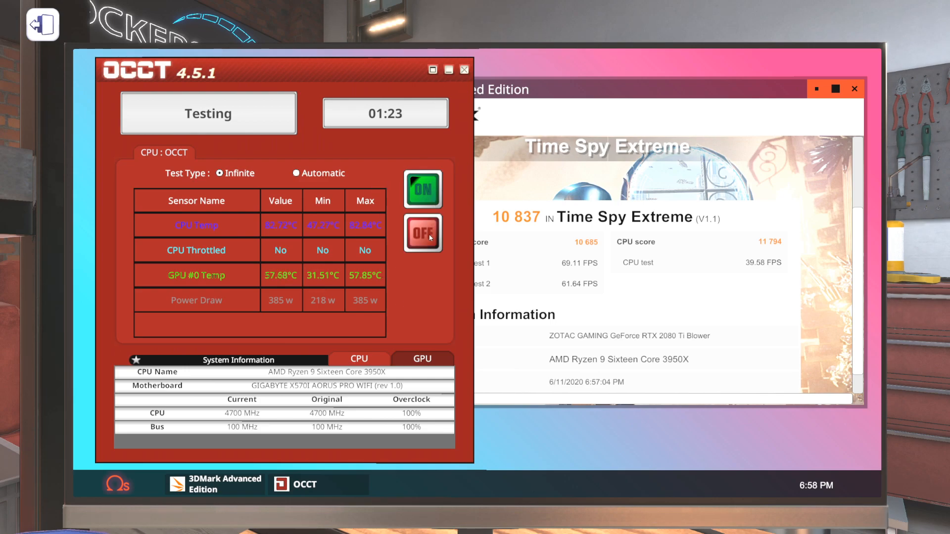
# Stop the OCCT stress test and close the 3DMark results window.
pyautogui.click(464, 69)
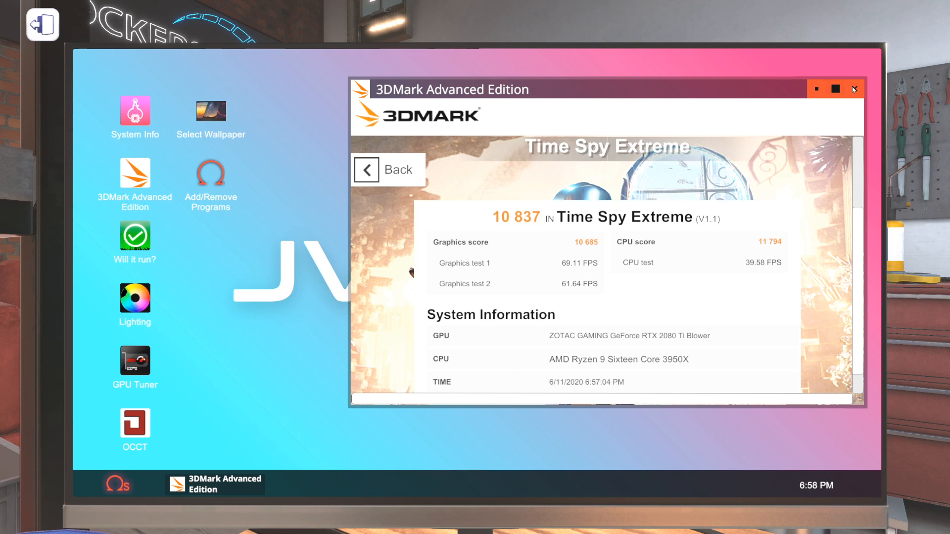
pyautogui.click(854, 89)
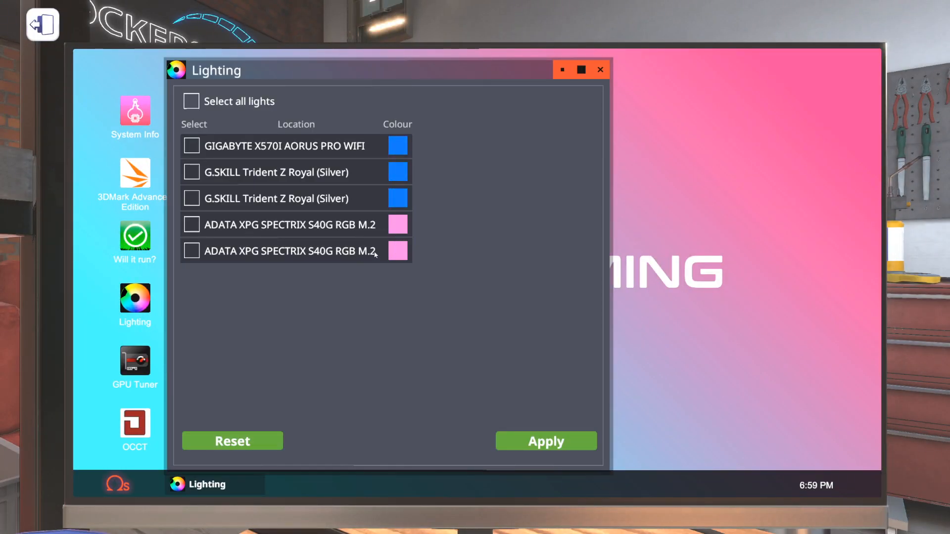
# Close the Lighting app, leave the PC desktop and resume work on the finished Node 202 build.
pyautogui.click(600, 69)
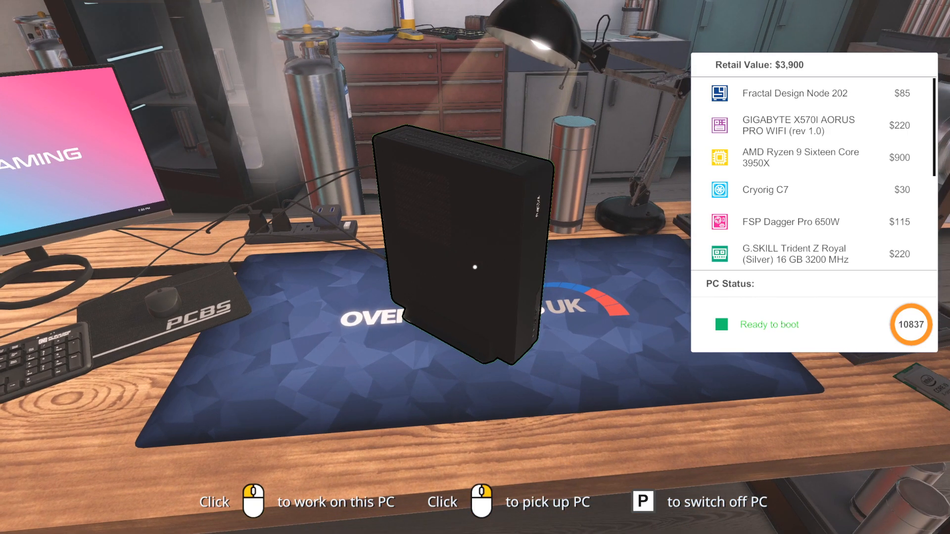
pyautogui.click(471, 265)
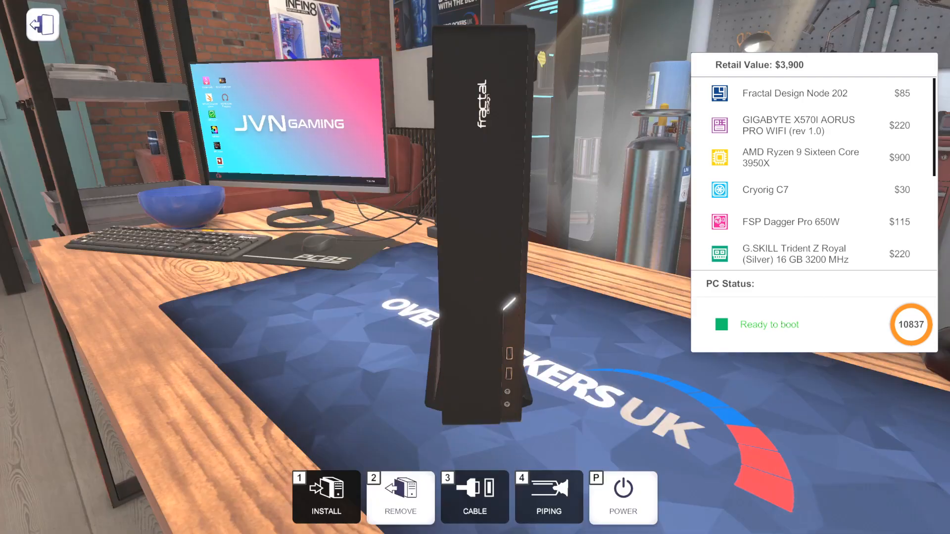